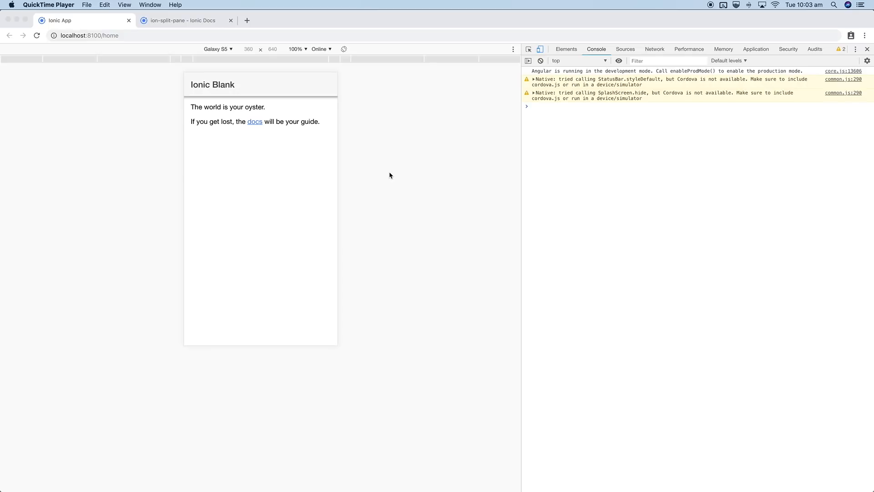
pyautogui.moveTo(224, 176)
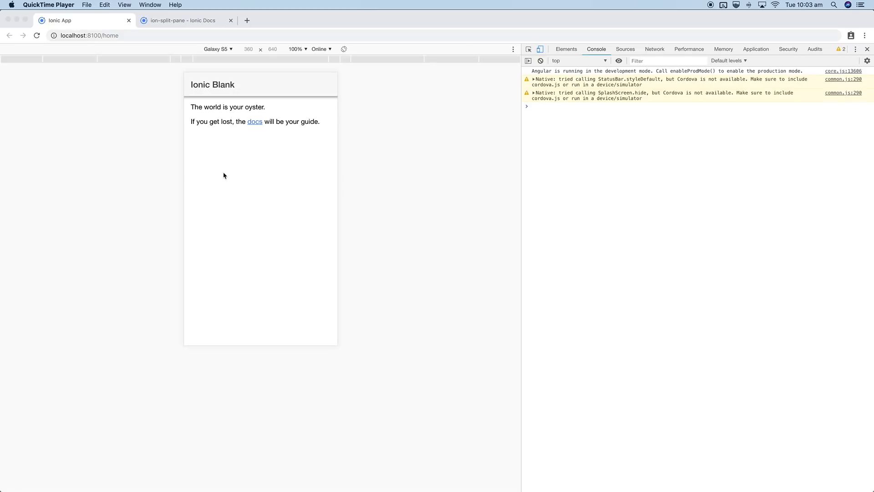
pyautogui.moveTo(312, 191)
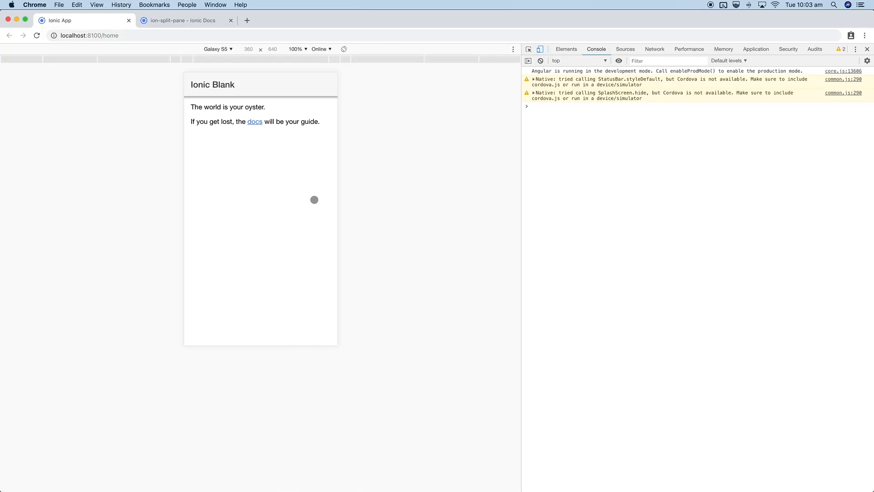
pyautogui.moveTo(288, 196)
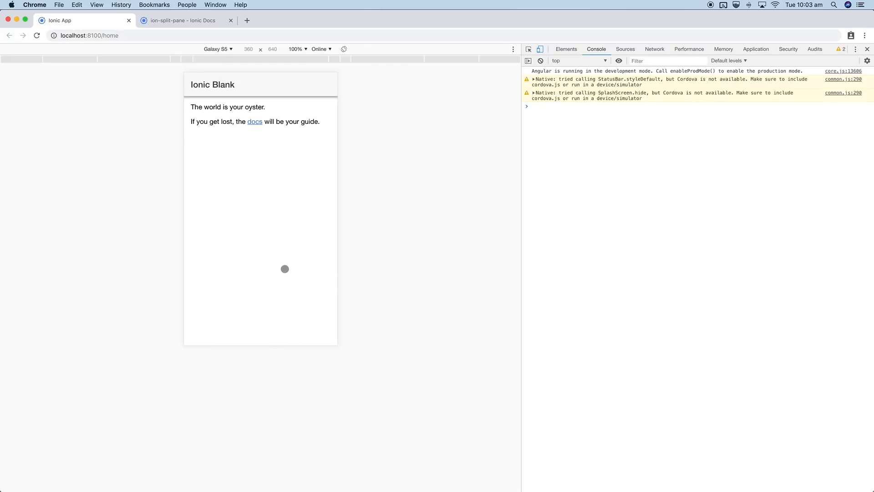
pyautogui.moveTo(375, 258)
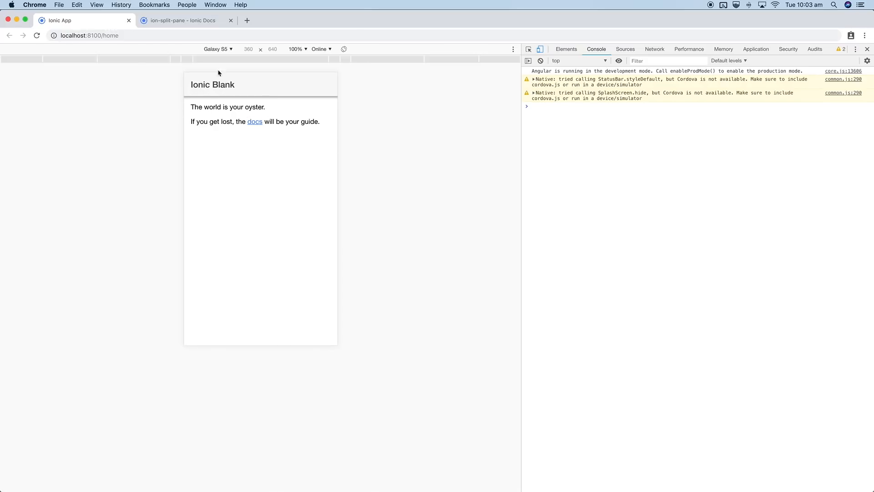
pyautogui.moveTo(125, 292)
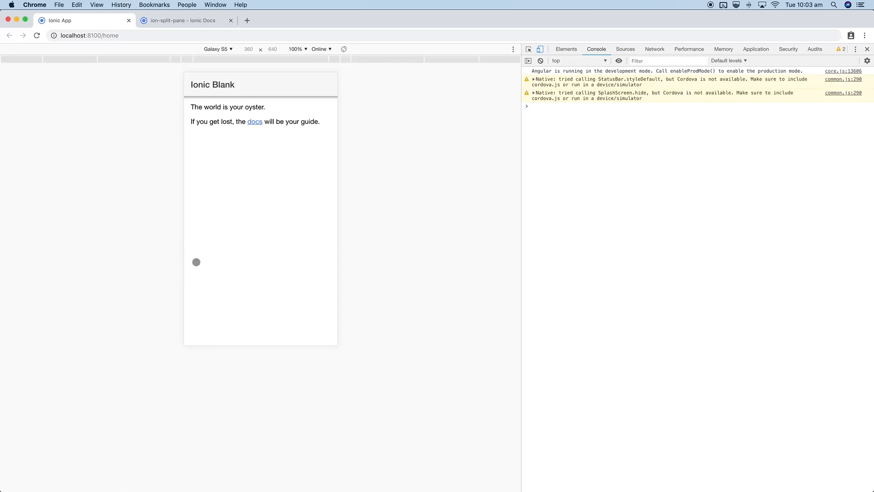
pyautogui.moveTo(170, 55)
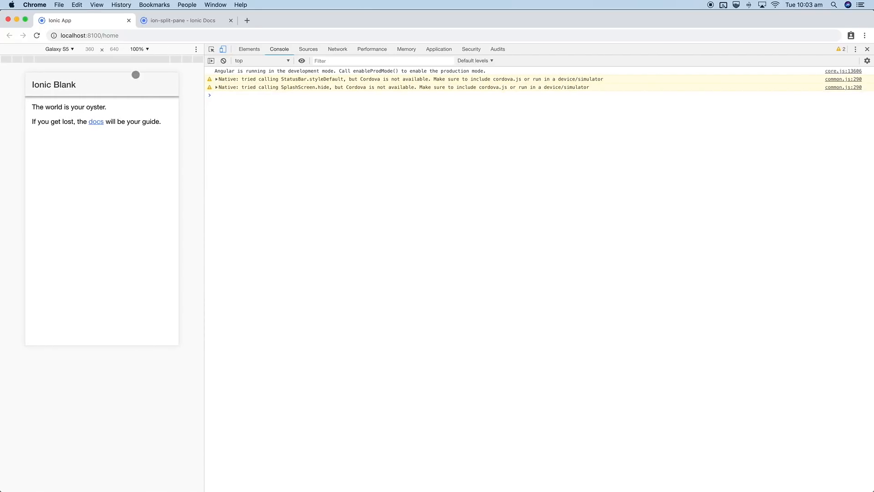
pyautogui.moveTo(46, 139)
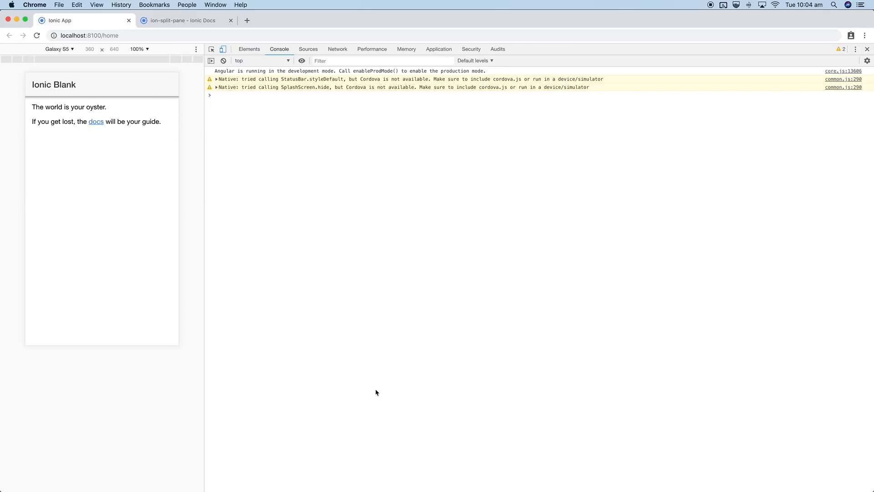
pyautogui.moveTo(388, 115)
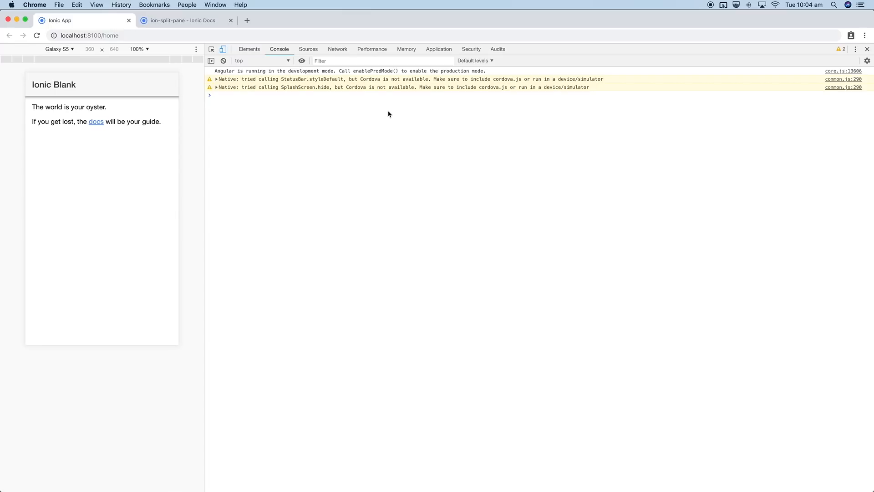
pyautogui.moveTo(305, 121)
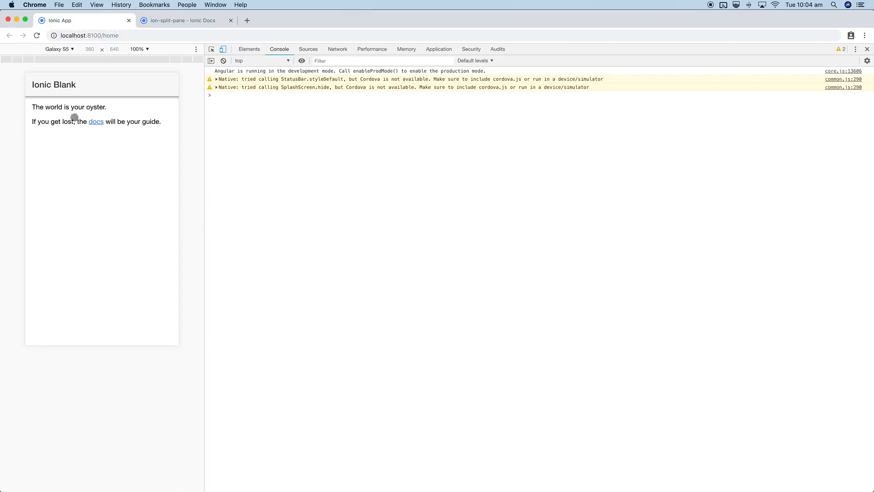
pyautogui.moveTo(117, 151)
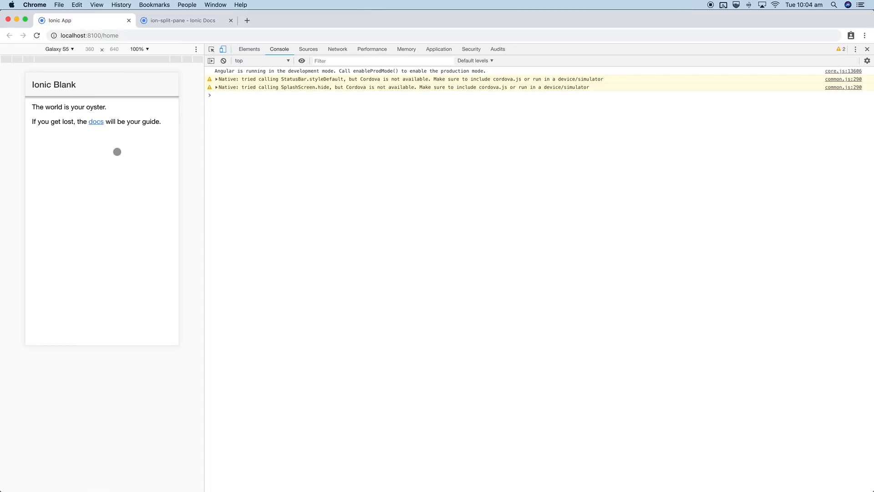
pyautogui.moveTo(197, 264)
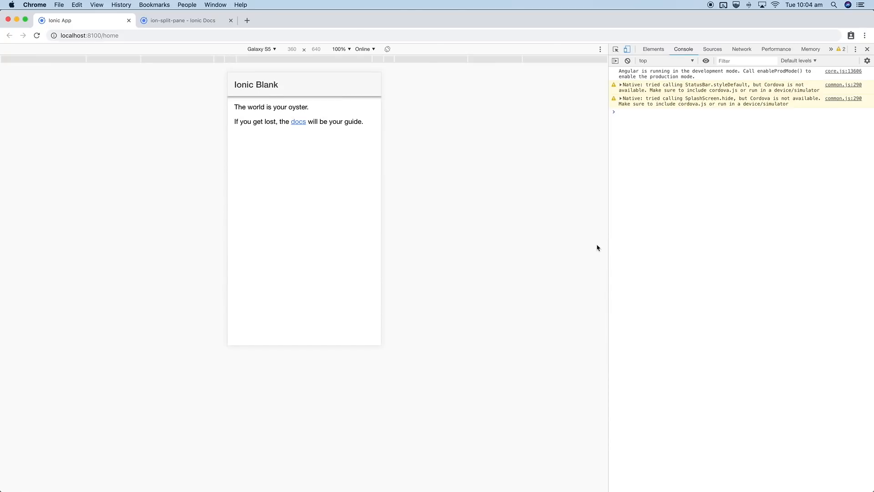
pyautogui.moveTo(411, 225)
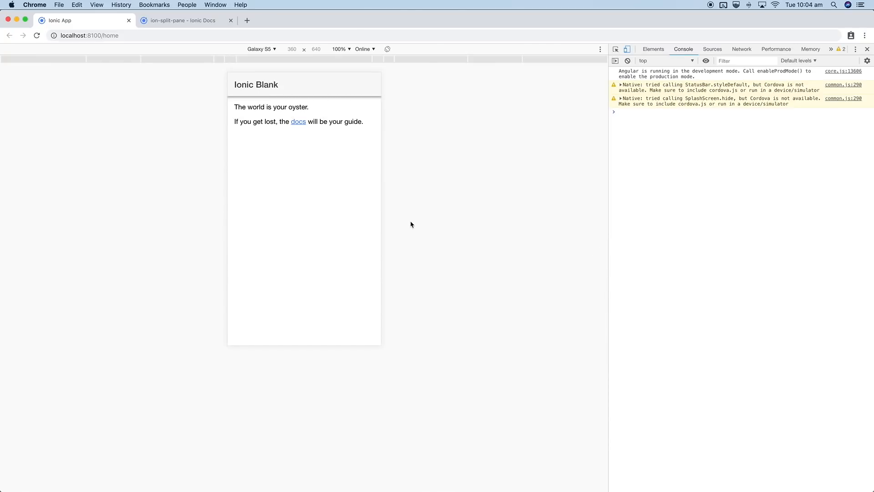
pyautogui.moveTo(439, 213)
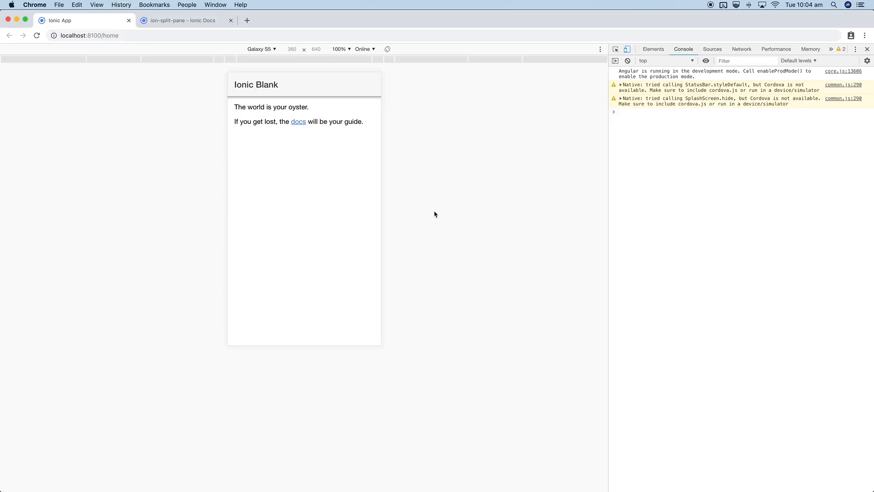
pyautogui.moveTo(431, 215)
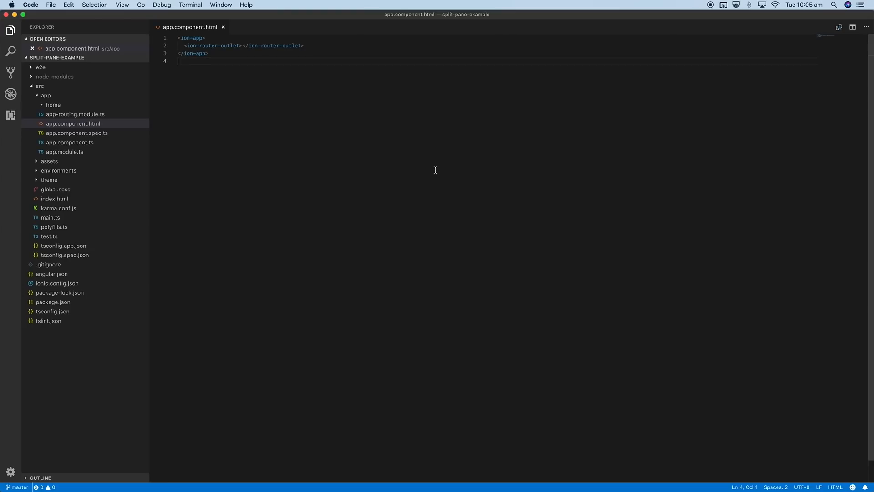
pyautogui.moveTo(414, 168)
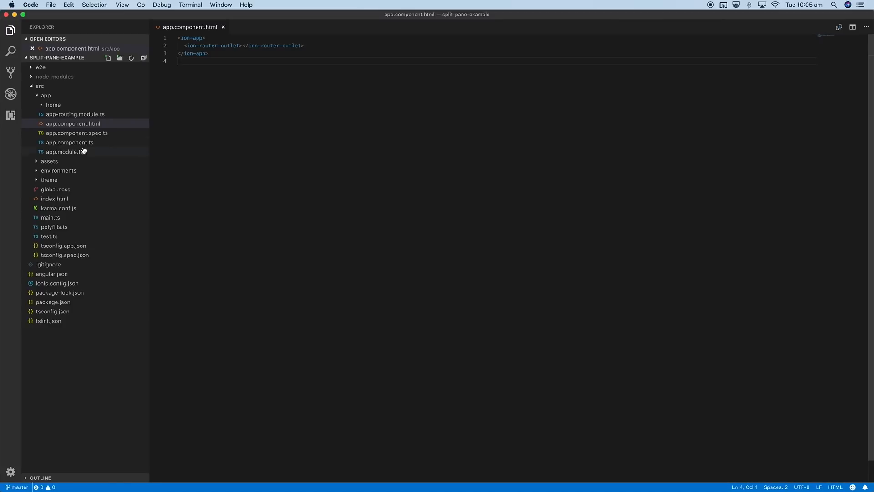
pyautogui.moveTo(230, 99)
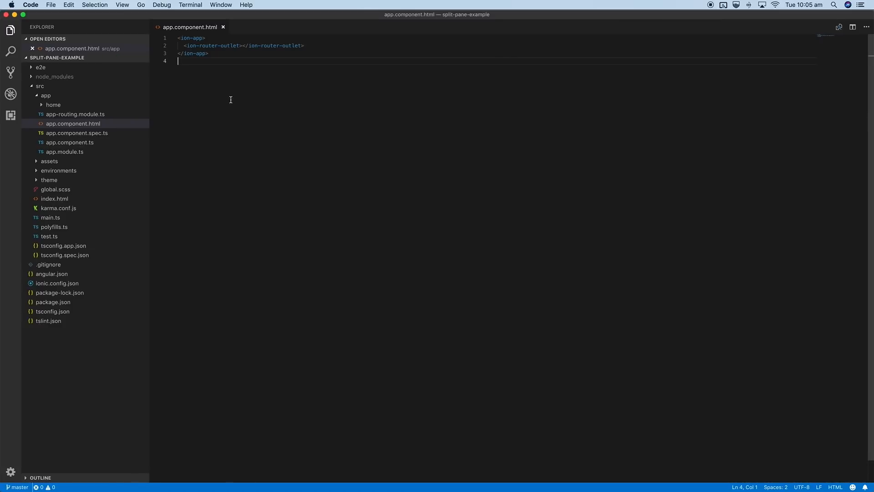
pyautogui.moveTo(218, 65)
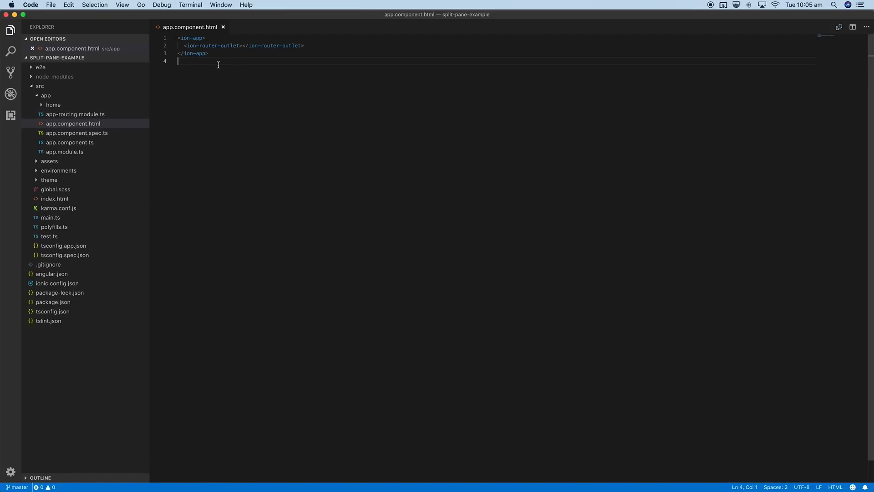
pyautogui.moveTo(213, 46)
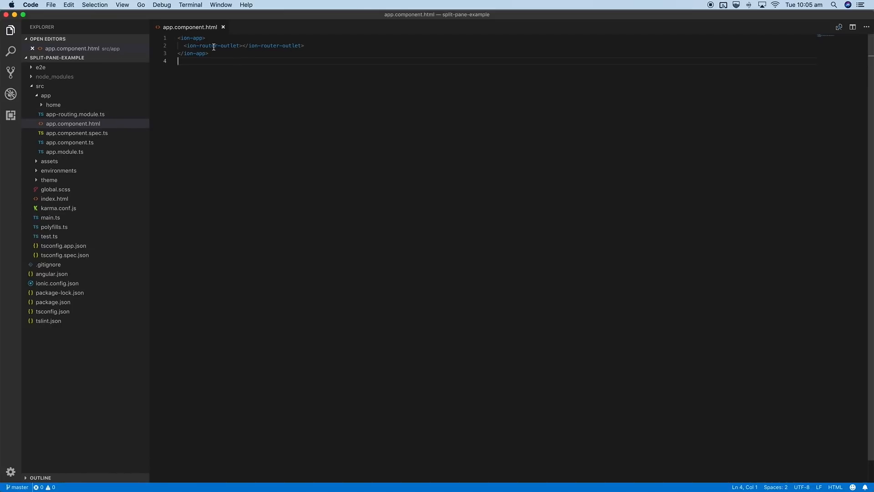
# - Highlight the ion-router-outlet line in app.component.html, then deselect it
pyautogui.doubleClick(296, 45)
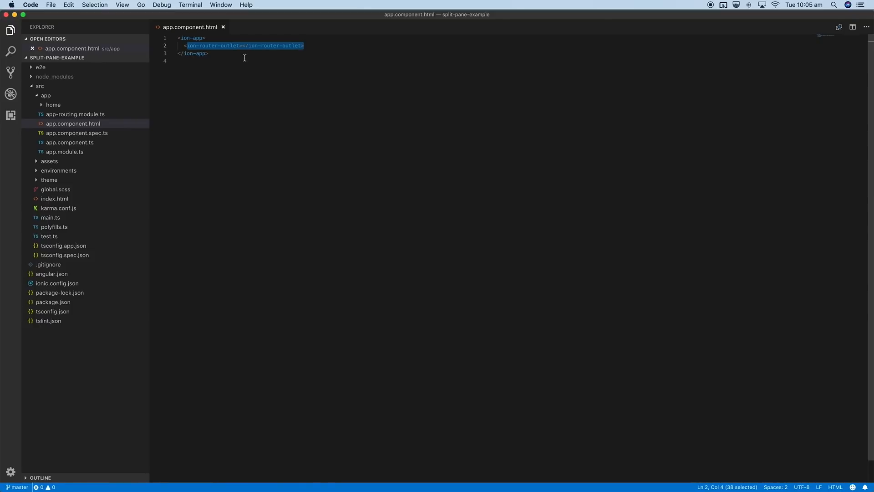
pyautogui.click(208, 52)
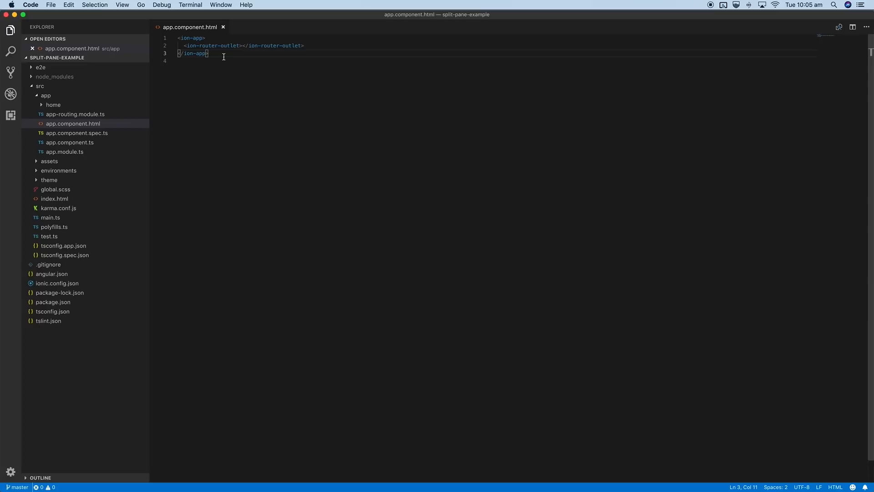
# - Wrap the router outlet in ion-split-pane with an empty ion-menu, marking the outlet main
pyautogui.click(205, 37)
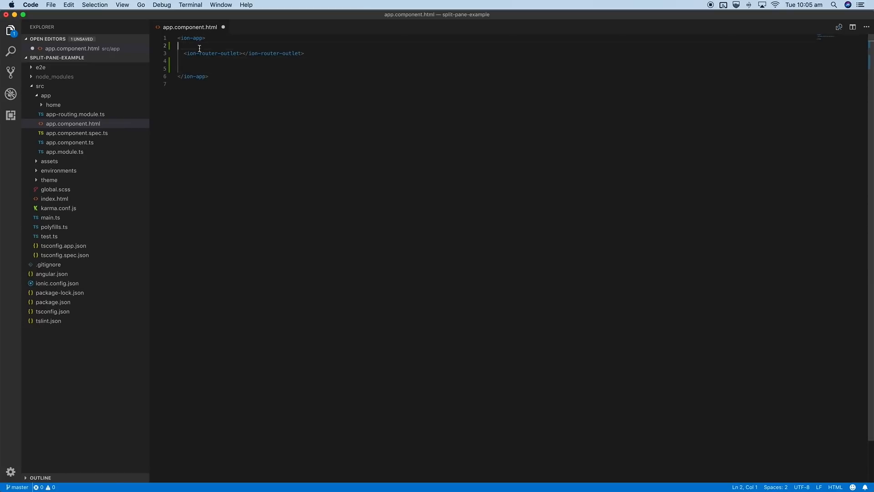
pyautogui.press('enter')
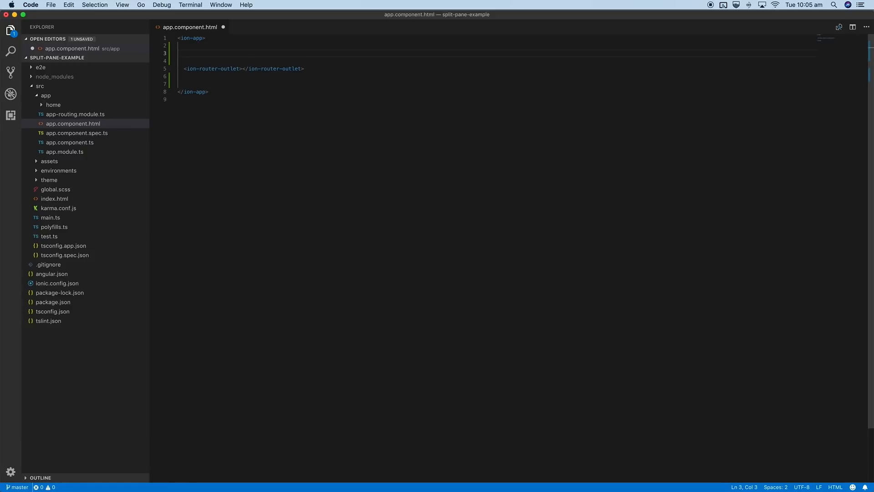
pyautogui.write('<ion-split-pane>')
pyautogui.write('<ion-menu></ion-menu>')
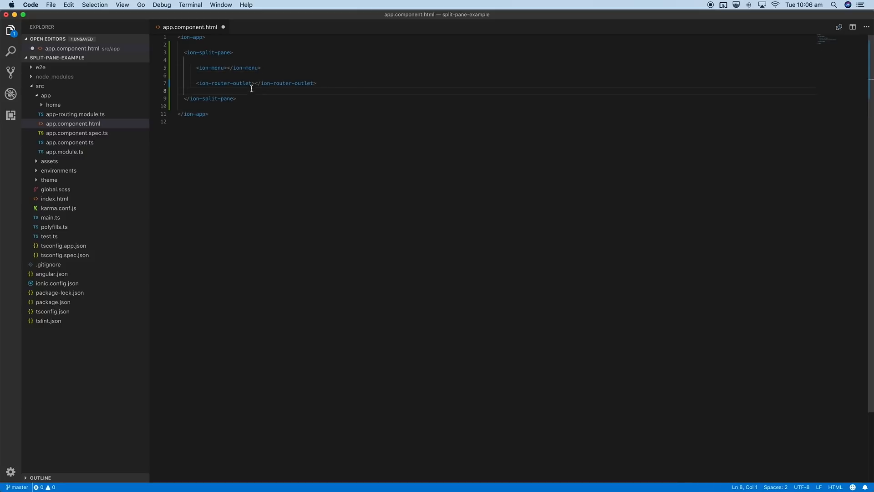
pyautogui.write('main')
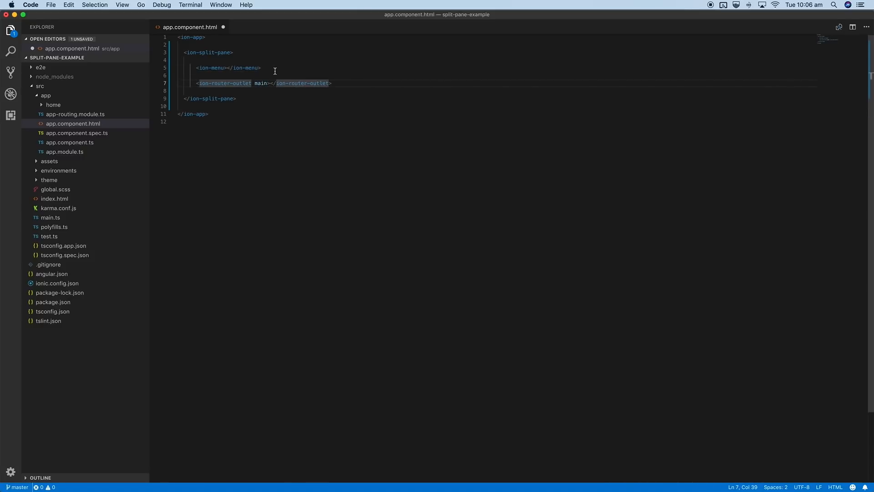
pyautogui.click(259, 67)
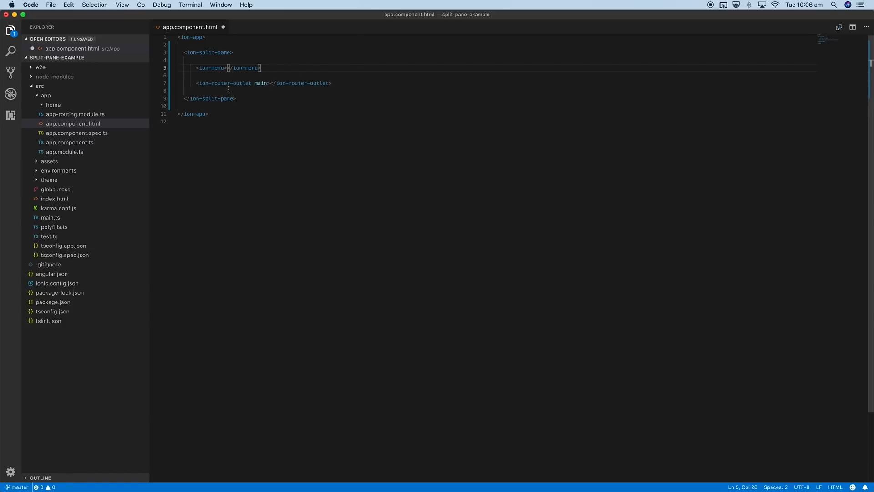
pyautogui.moveTo(262, 94)
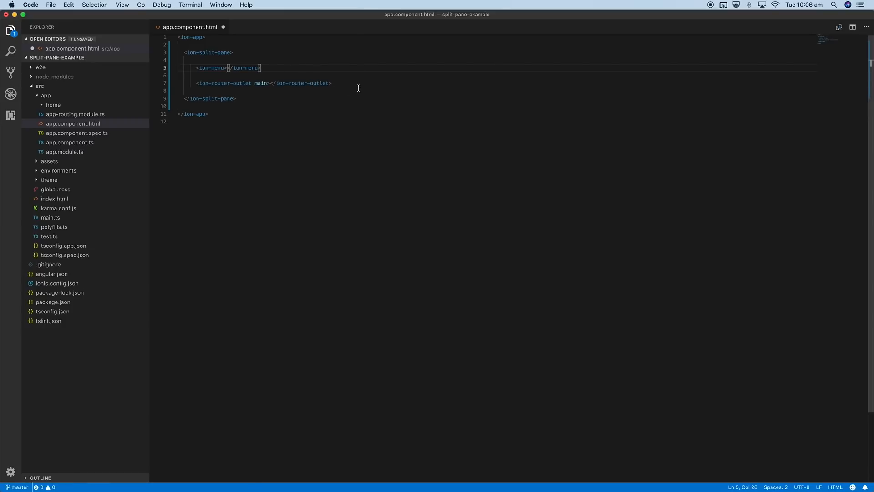
pyautogui.moveTo(290, 98)
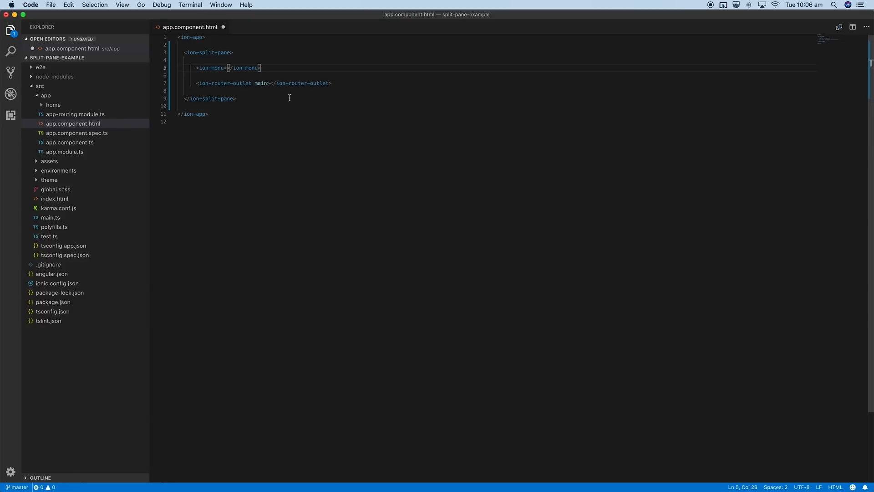
pyautogui.moveTo(266, 129)
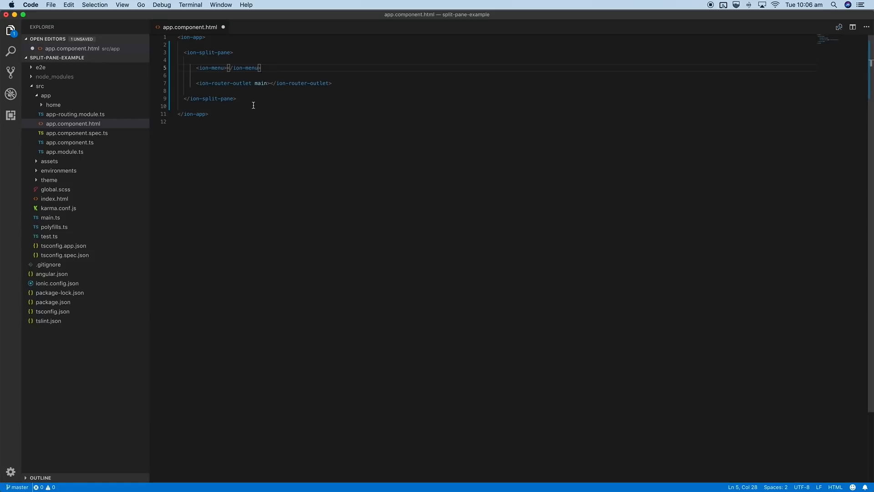
pyautogui.click(236, 67)
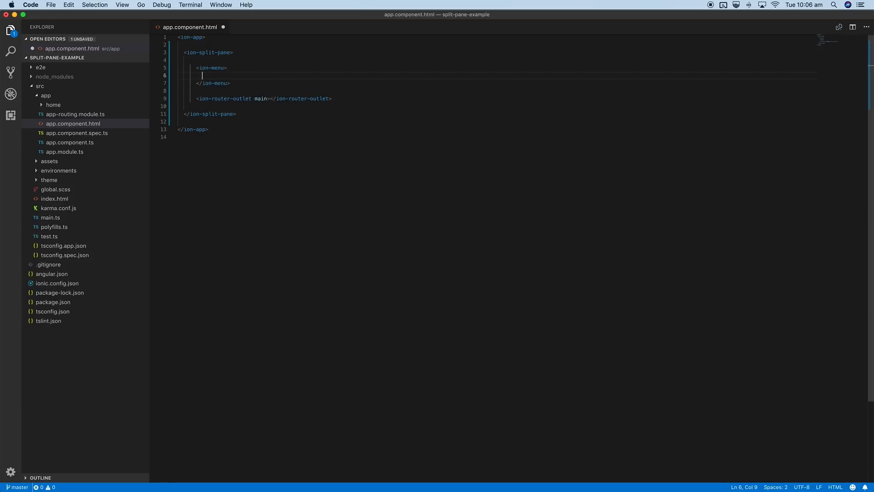
# - Title the menu toolbar 'Menu' and add an ion-content section below the header
pyautogui.write('ion-header>')
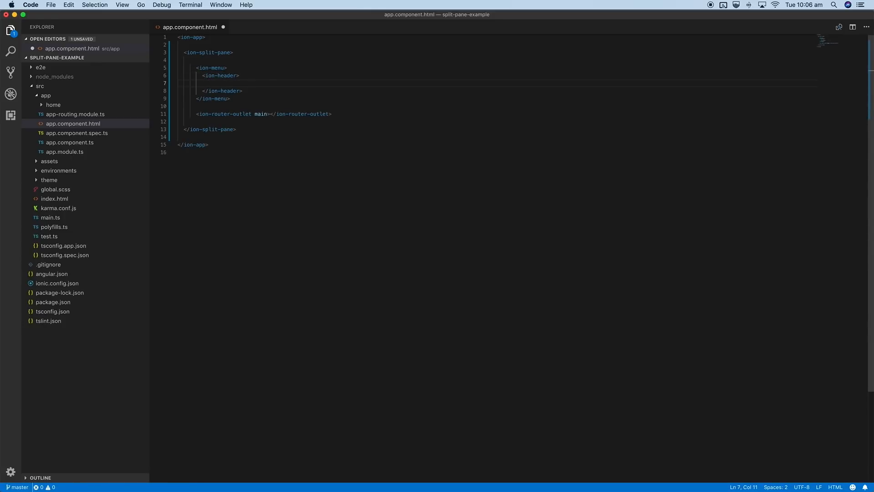
pyautogui.write('<ion-toolbar>')
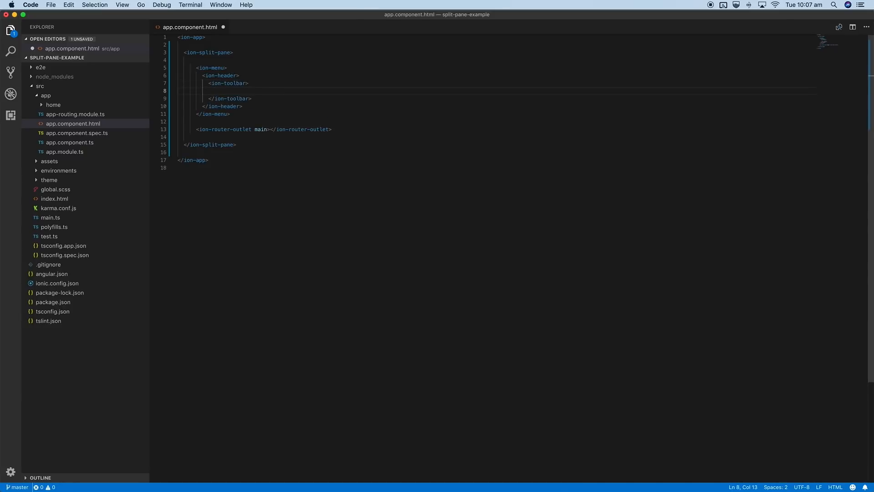
pyautogui.write('<ion-title>Menu</ion-title>')
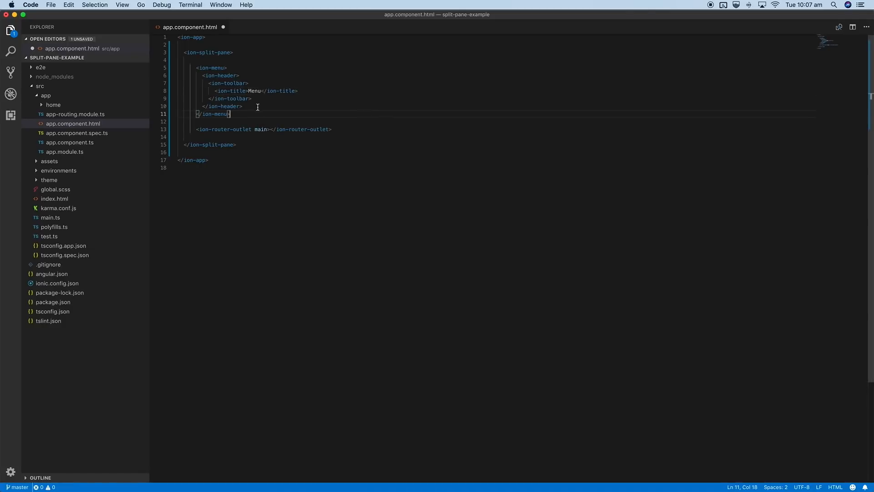
pyautogui.press('Return')
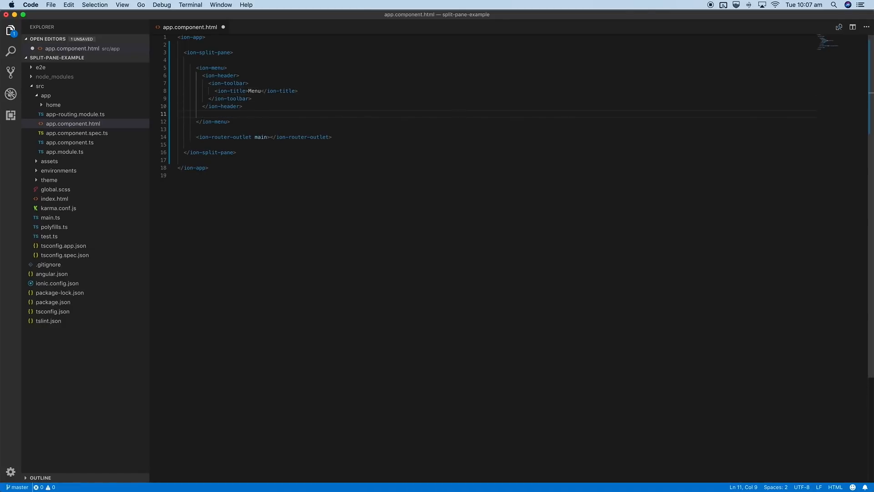
pyautogui.write('<ion-content>')
pyautogui.write('<ion-list></ion-list>')
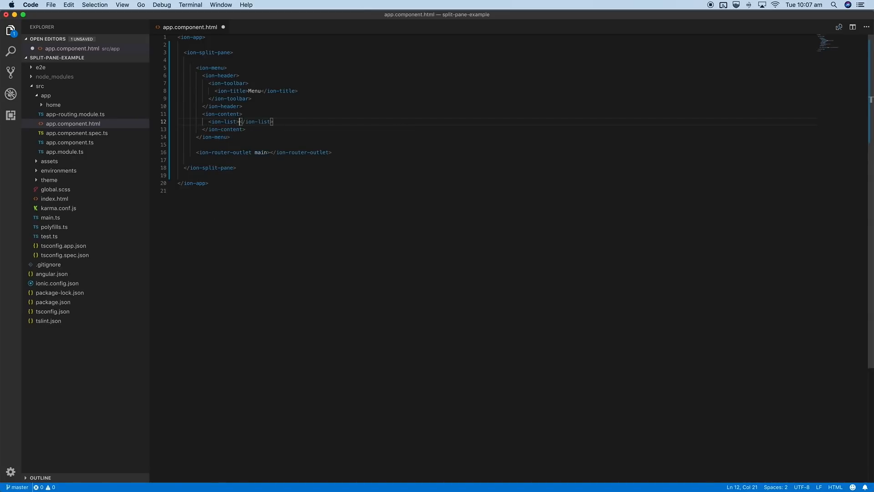
# - Add an ion-menu-toggle containing an ion-item to the menu list
pyautogui.press('enter')
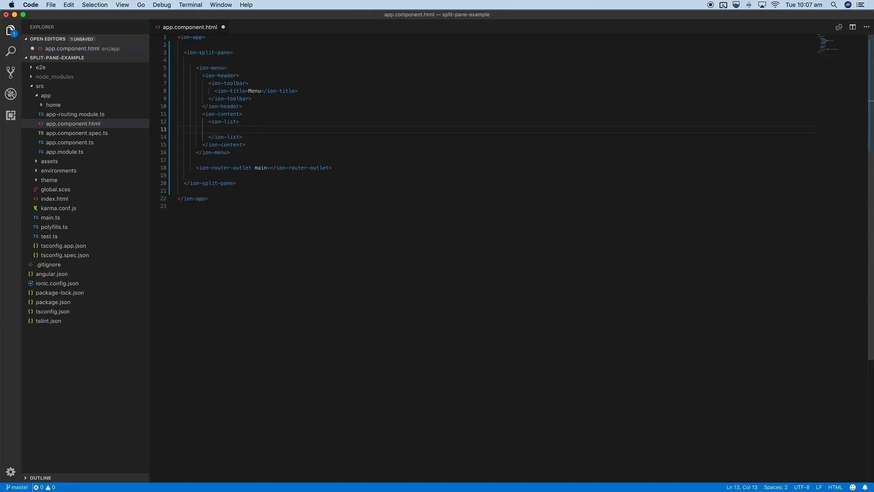
pyautogui.write('<ion-menu-toggle>')
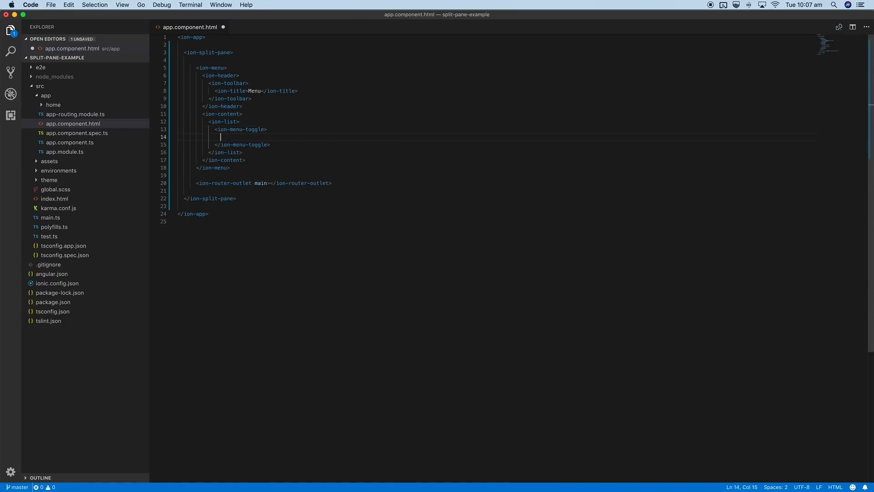
pyautogui.write('<ion-')
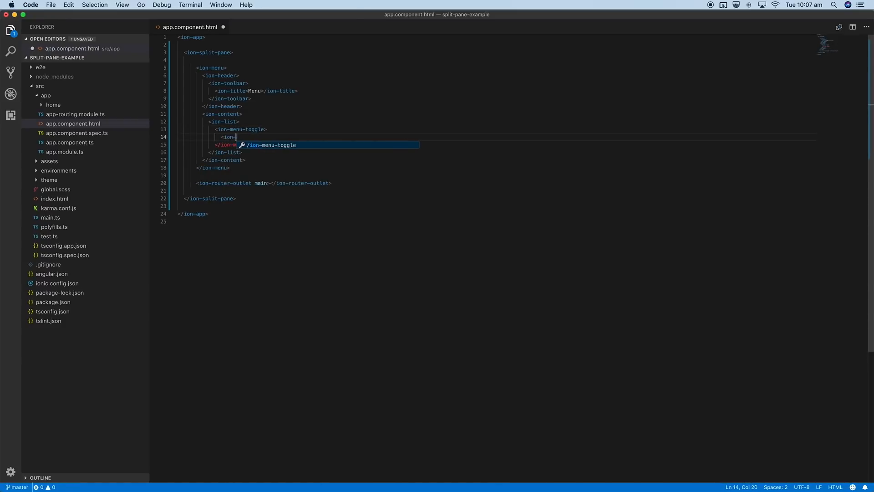
pyautogui.write('item')
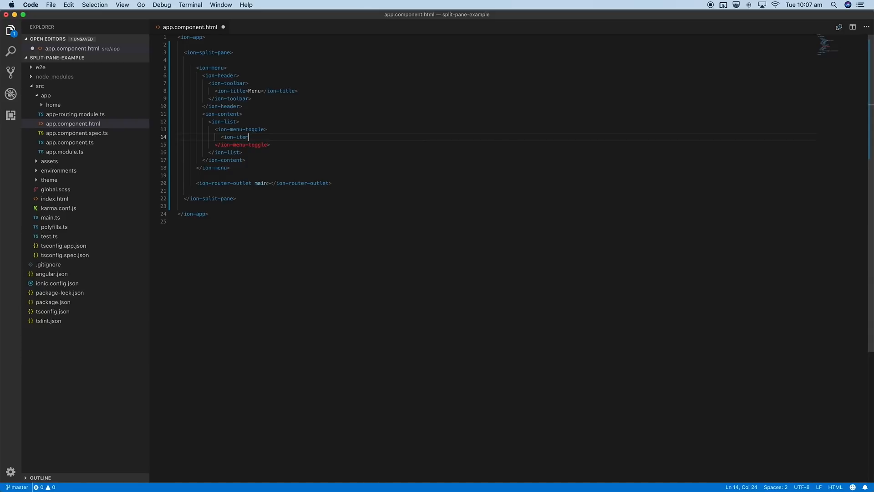
# - Make the item a button linking to /detail with routerDirection root, labelled 'Whatever'
pyautogui.write('button href=')
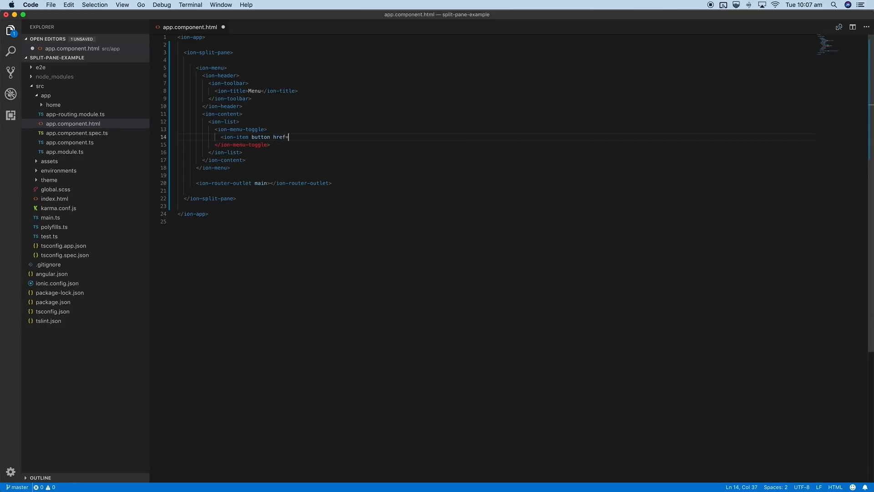
pyautogui.write('""')
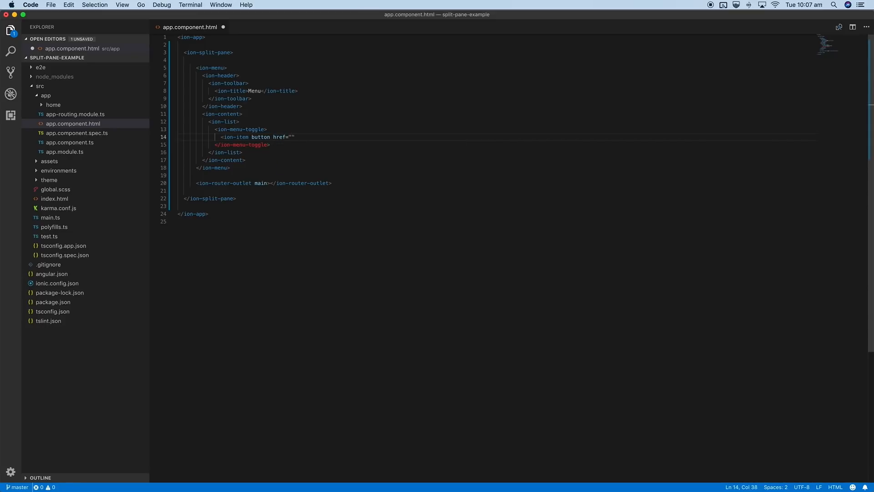
pyautogui.write('/detail')
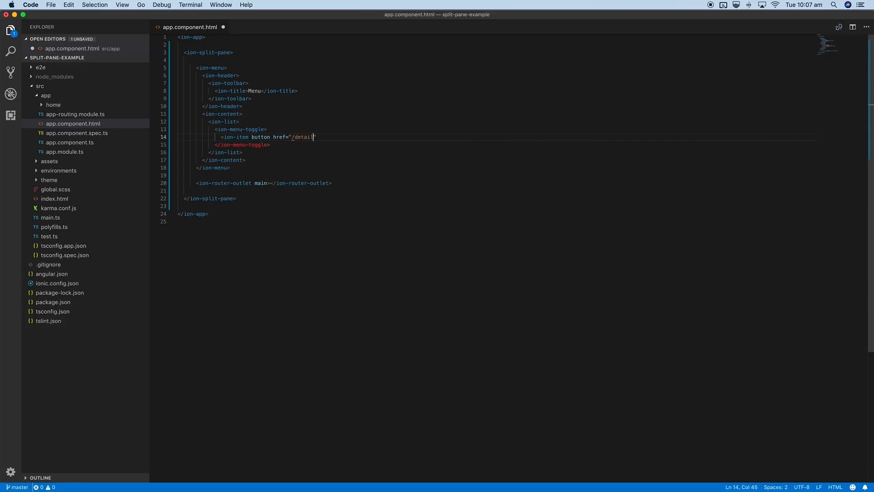
pyautogui.write('"')
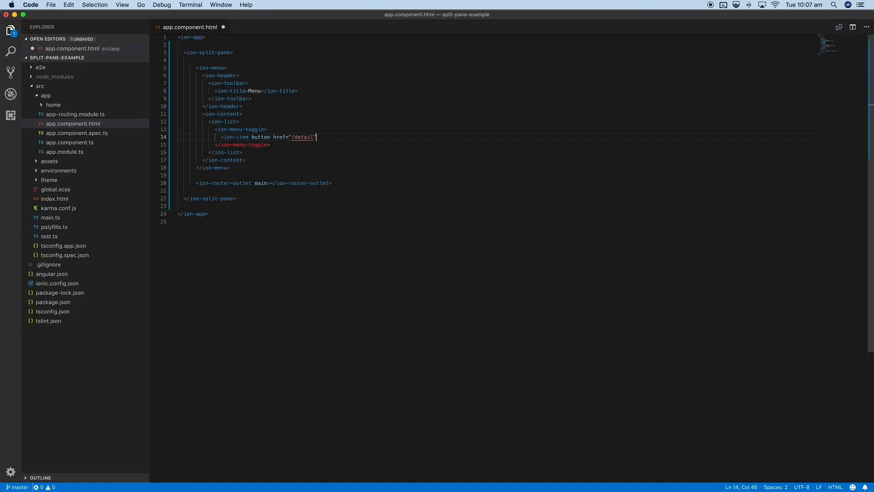
pyautogui.write('router')
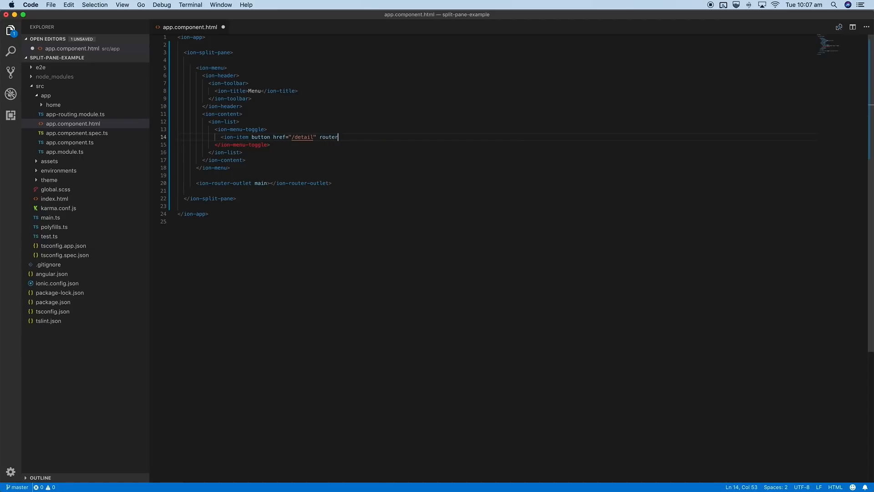
pyautogui.write('Direction')
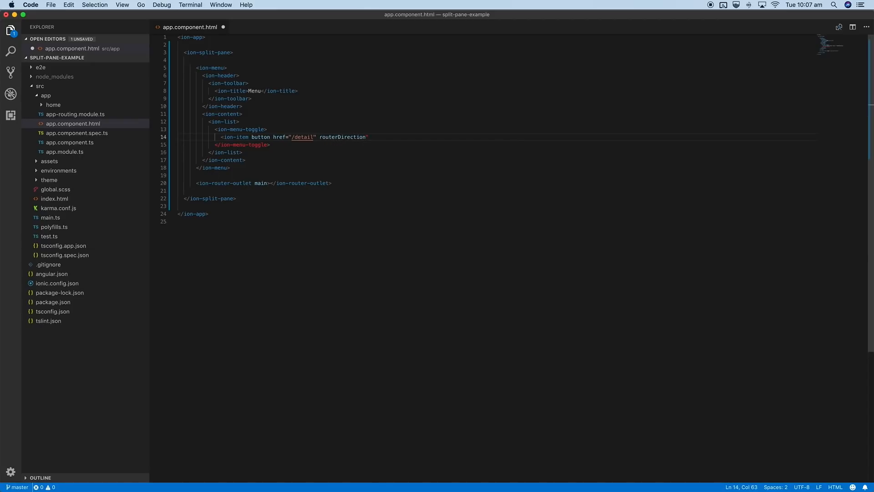
pyautogui.write('"')
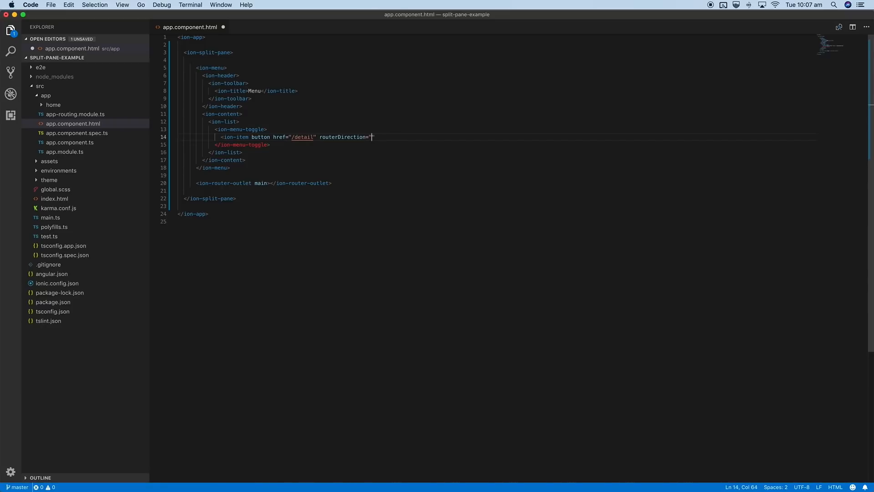
pyautogui.write('root"></ion-item>')
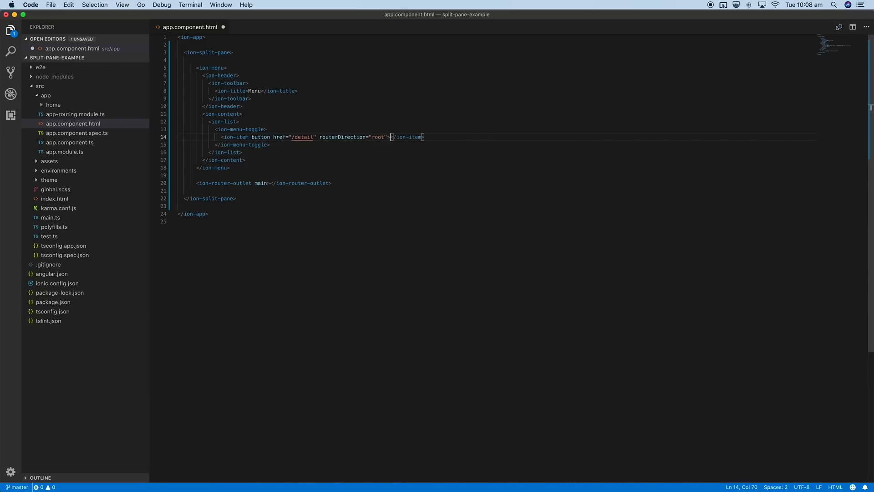
pyautogui.write('Whatever')
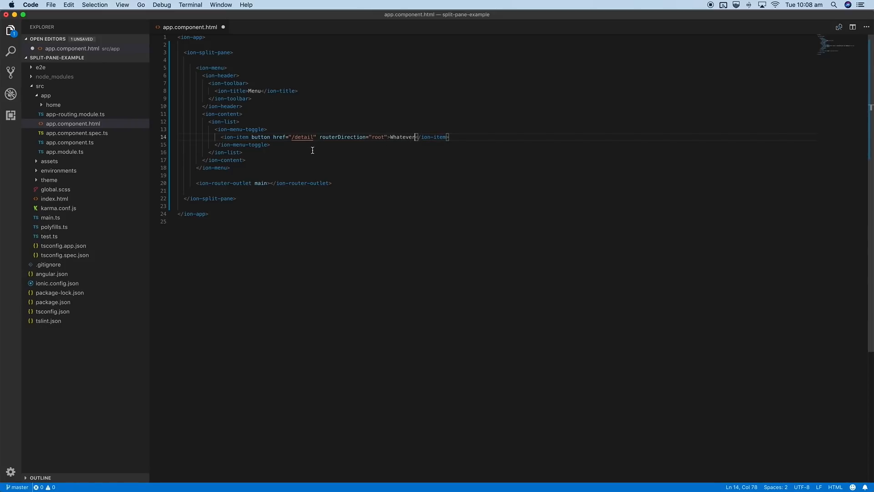
pyautogui.moveTo(295, 147)
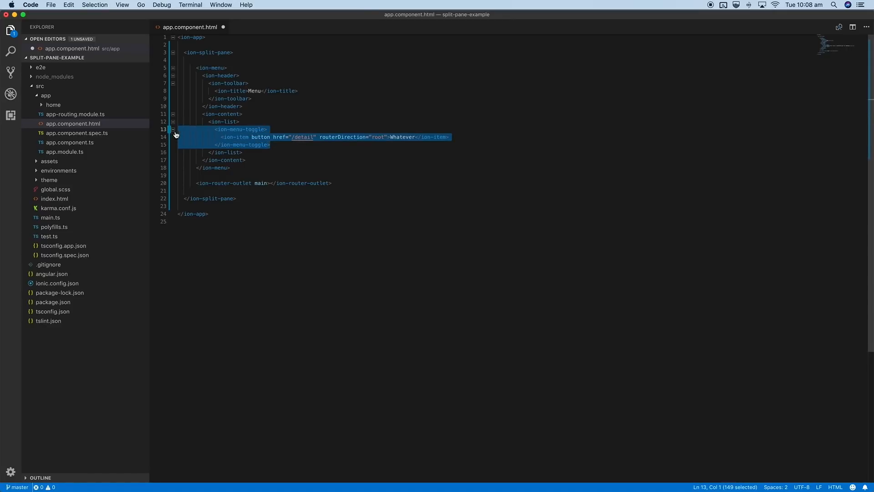
pyautogui.moveTo(305, 148)
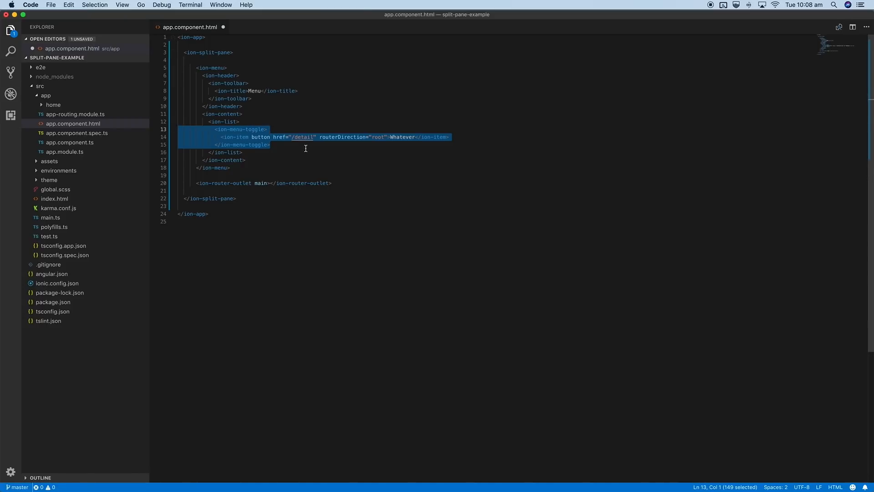
pyautogui.click(270, 144)
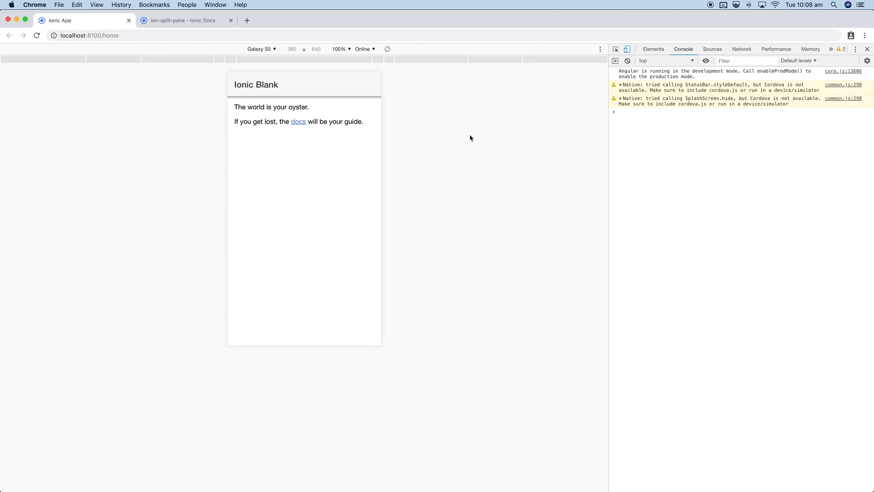
pyautogui.moveTo(464, 148)
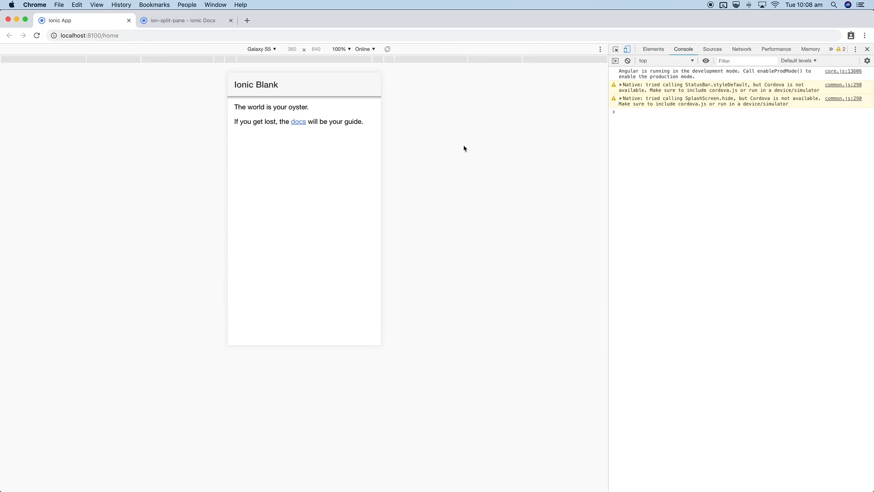
pyautogui.moveTo(221, 96)
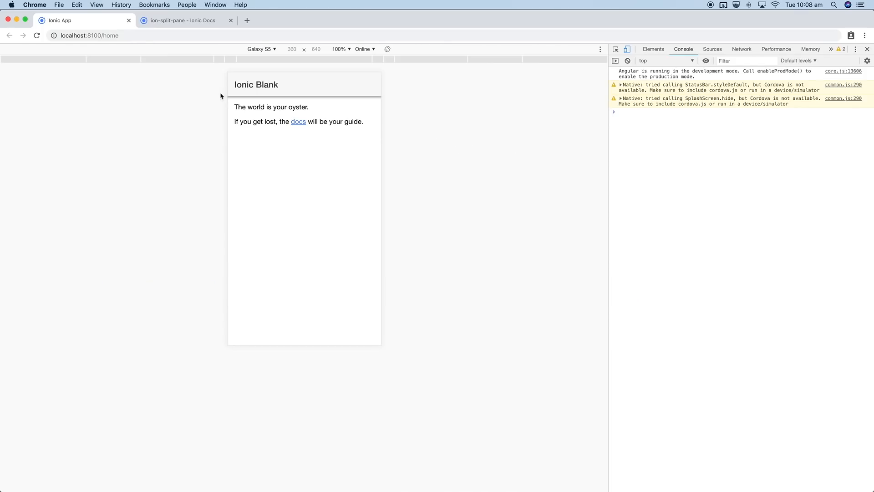
pyautogui.moveTo(626, 49)
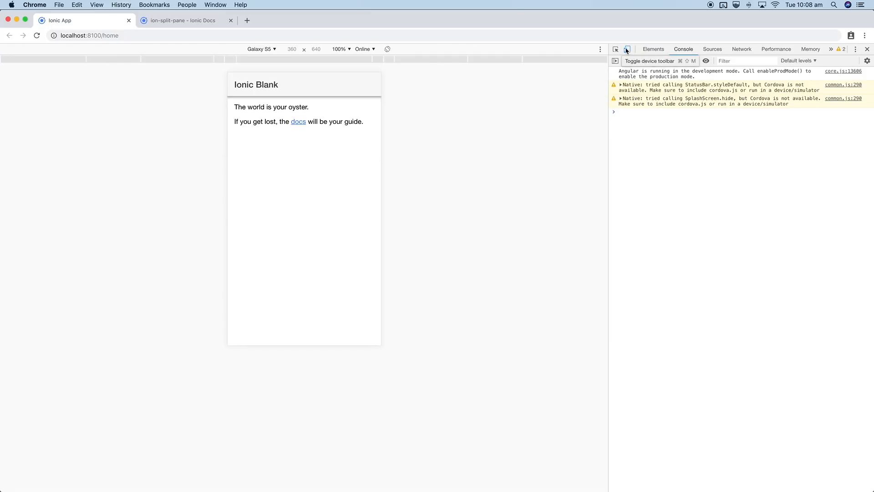
# - Turn off Galaxy S5 device emulation to view the app at desktop width
pyautogui.click(626, 49)
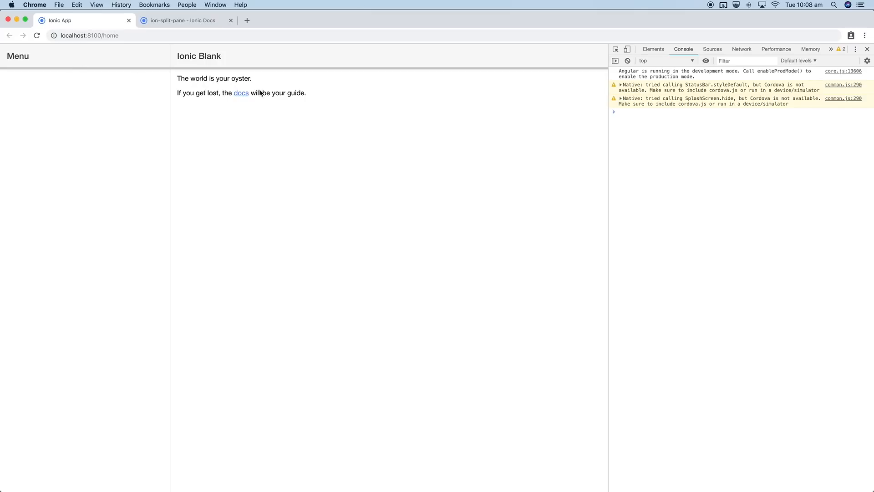
pyautogui.moveTo(64, 67)
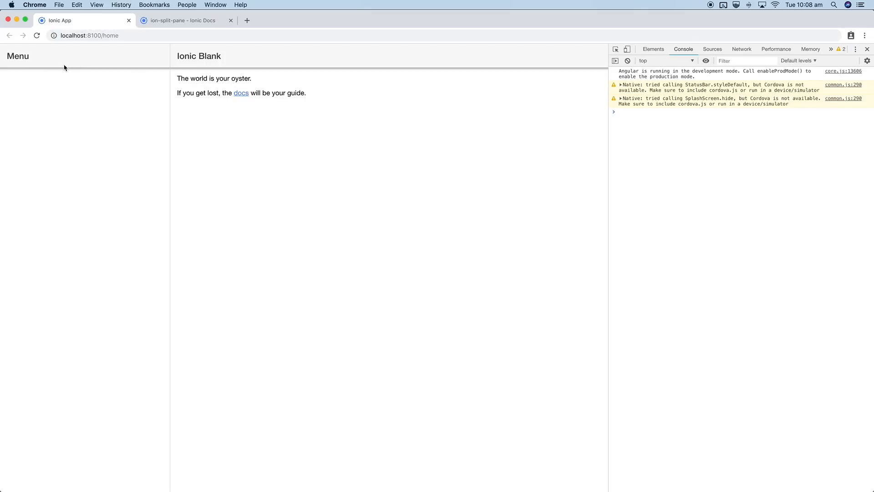
pyautogui.moveTo(173, 156)
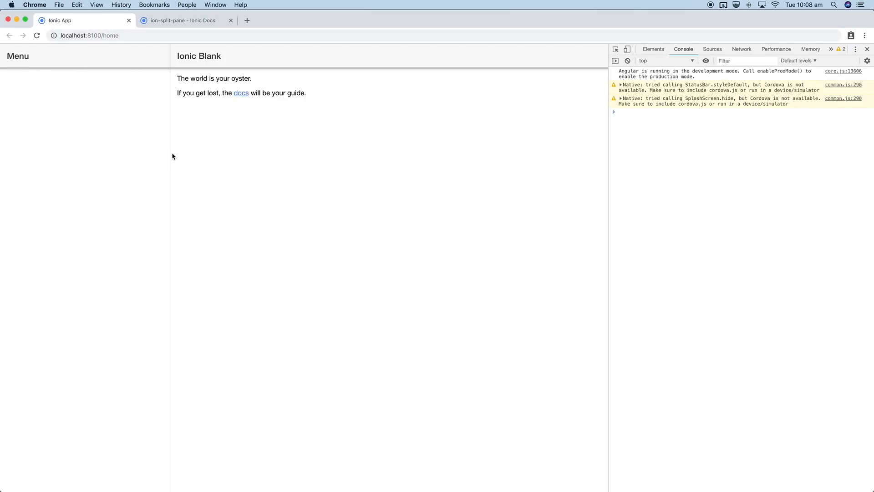
pyautogui.moveTo(304, 397)
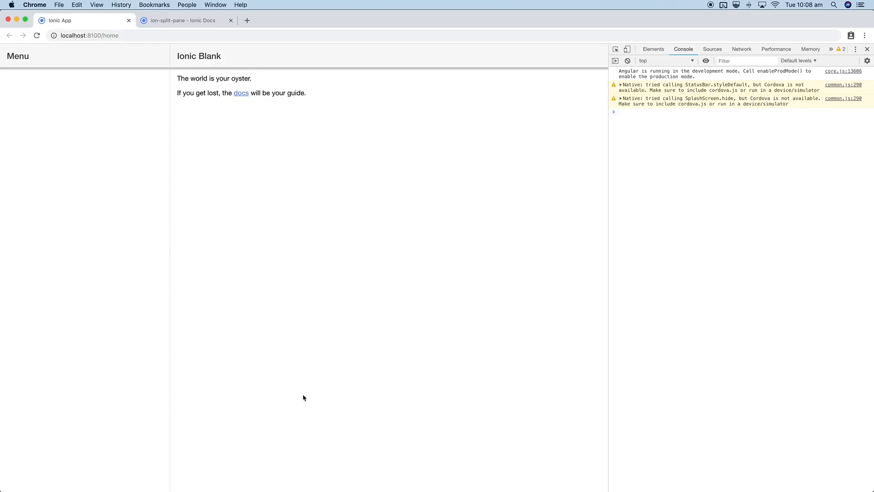
pyautogui.moveTo(427, 193)
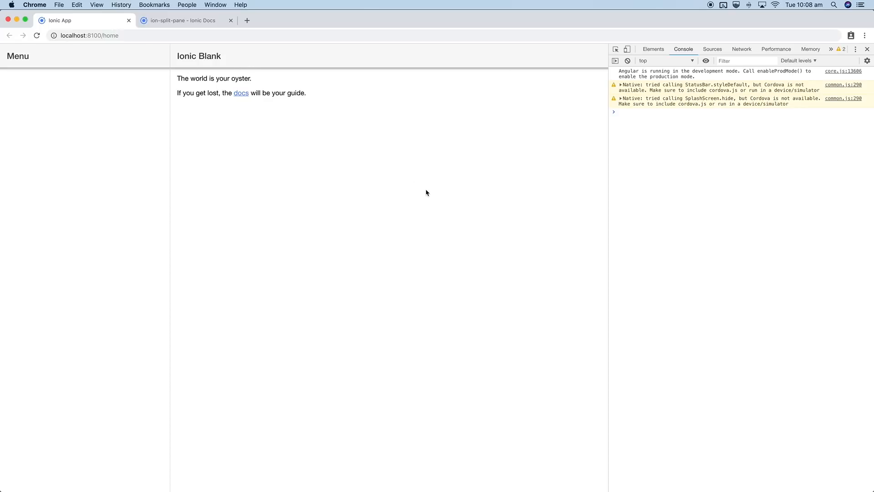
pyautogui.moveTo(610, 162)
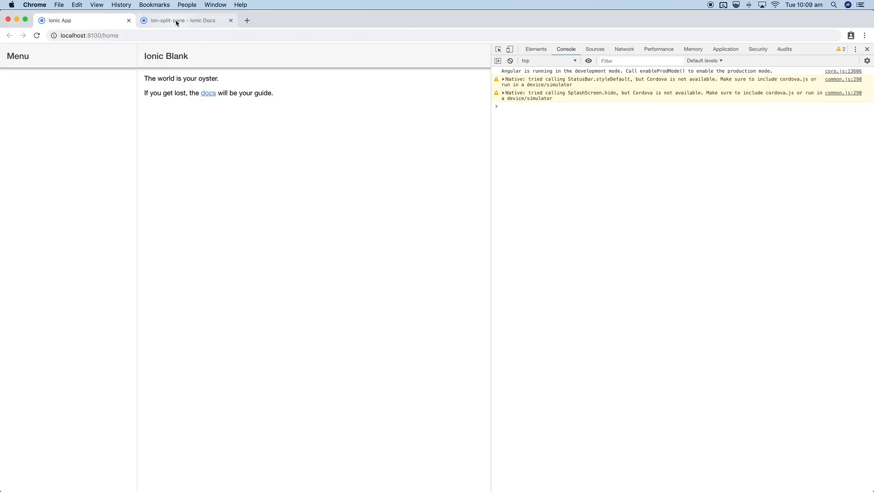
pyautogui.click(181, 20)
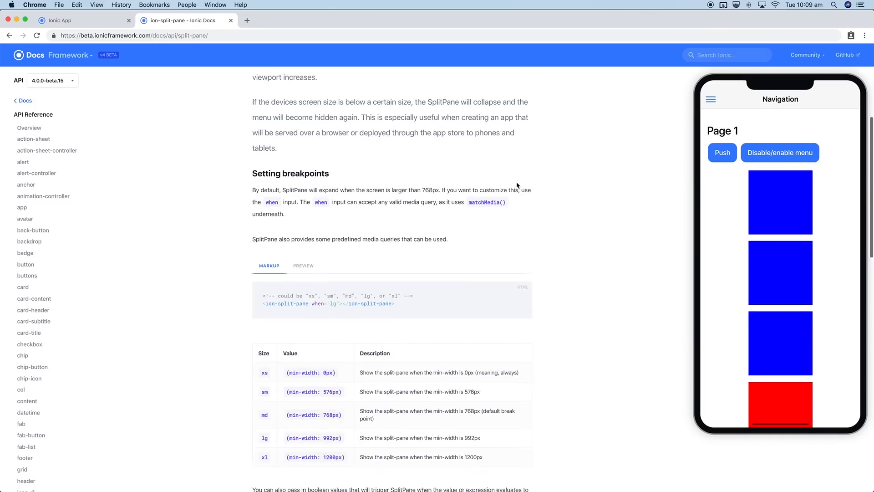
pyautogui.scroll(-3)
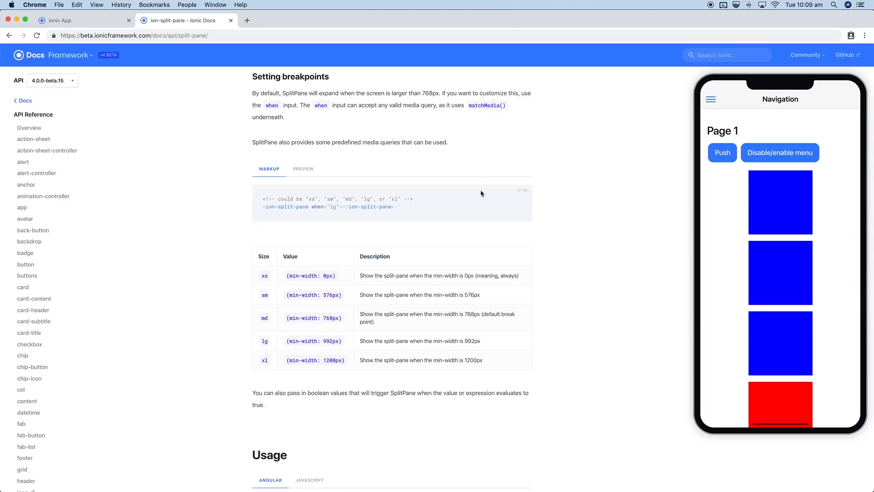
pyautogui.scroll(-3)
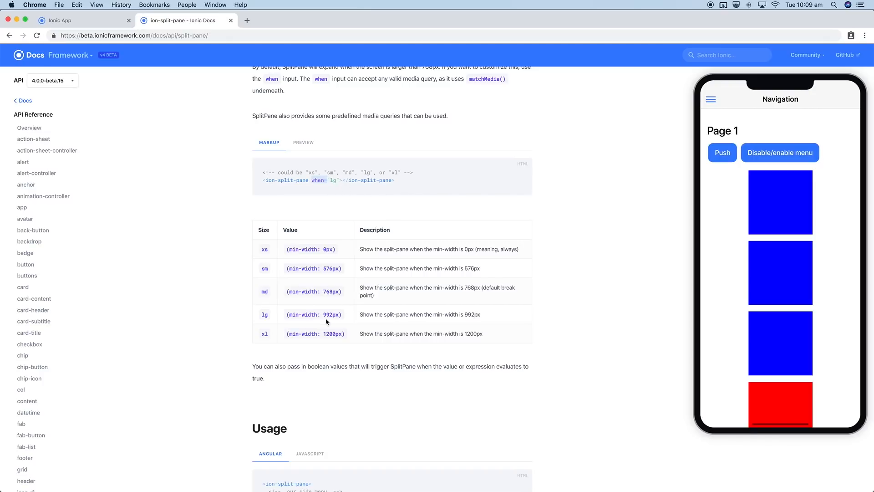
pyautogui.moveTo(400, 264)
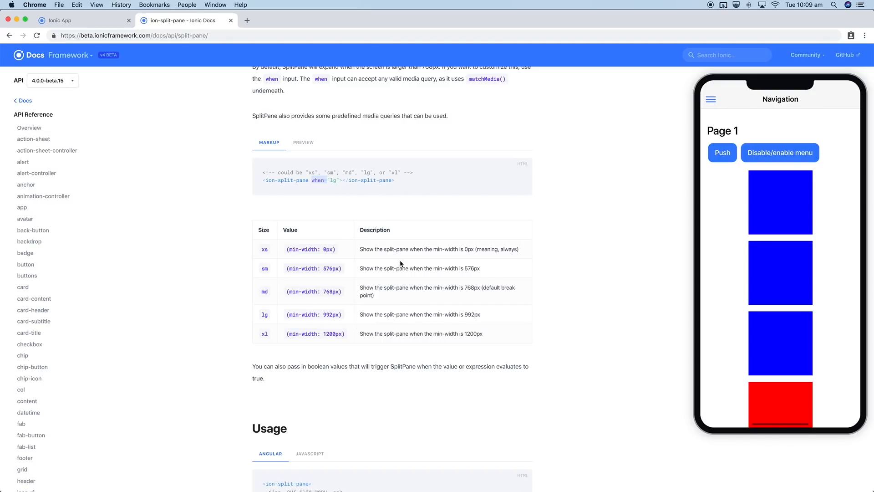
pyautogui.moveTo(267, 255)
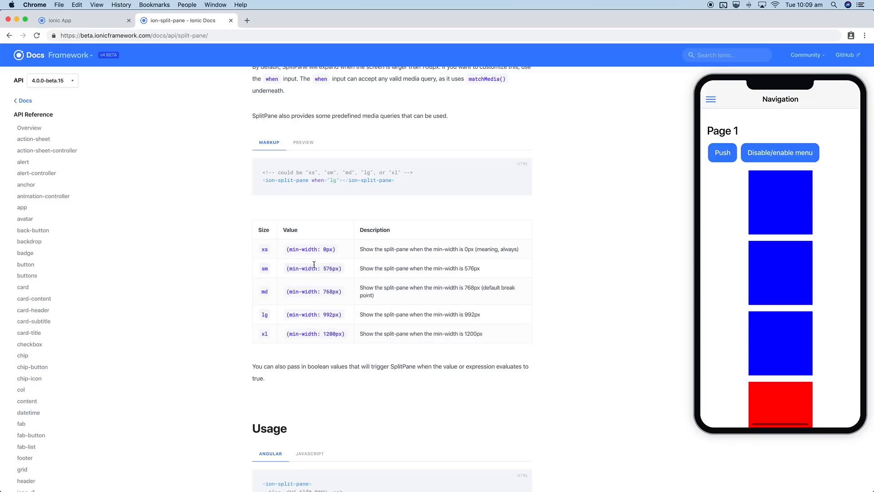
pyautogui.moveTo(331, 329)
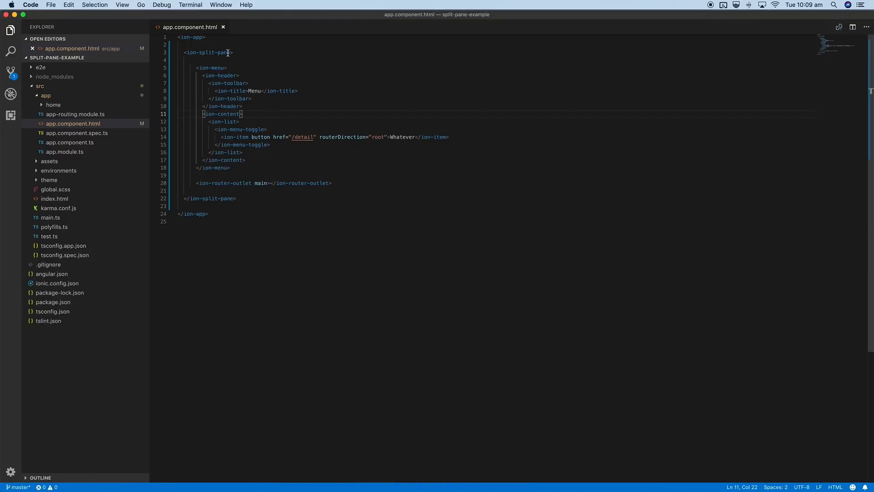
# - Add when="sm" to the ion-split-pane tag and return to the app in Chrome
pyautogui.write('when')
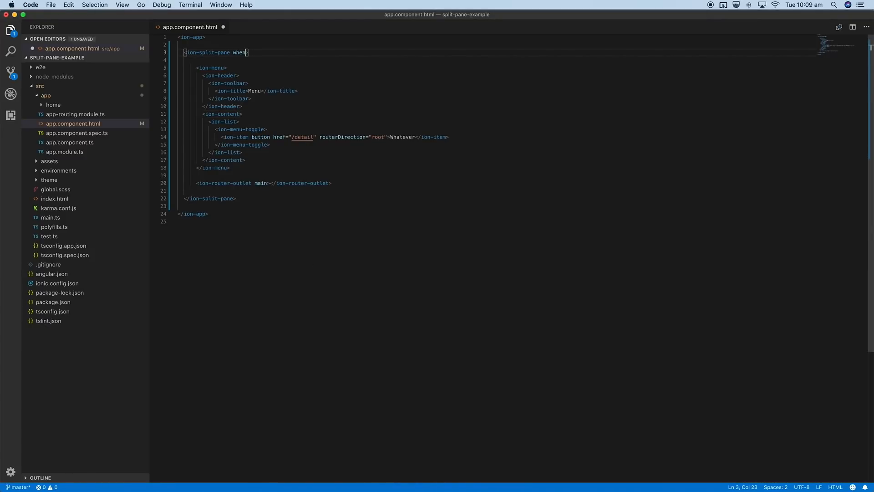
pyautogui.write('="sm"')
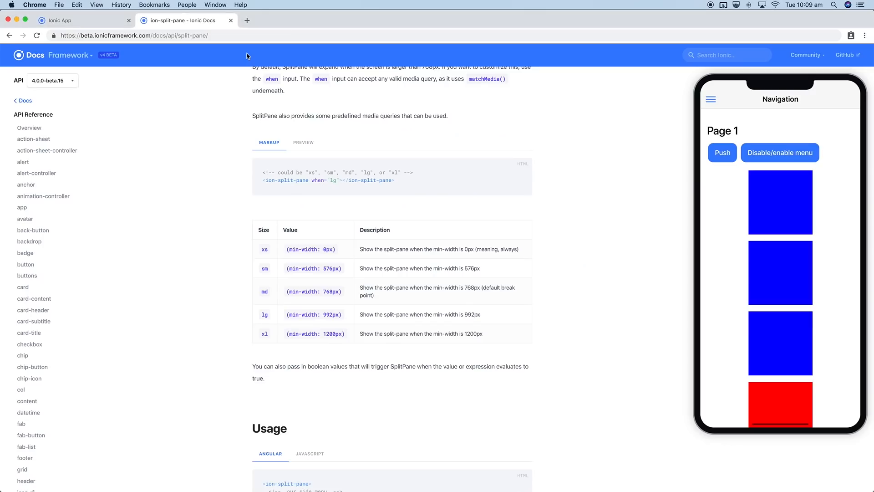
pyautogui.click(84, 21)
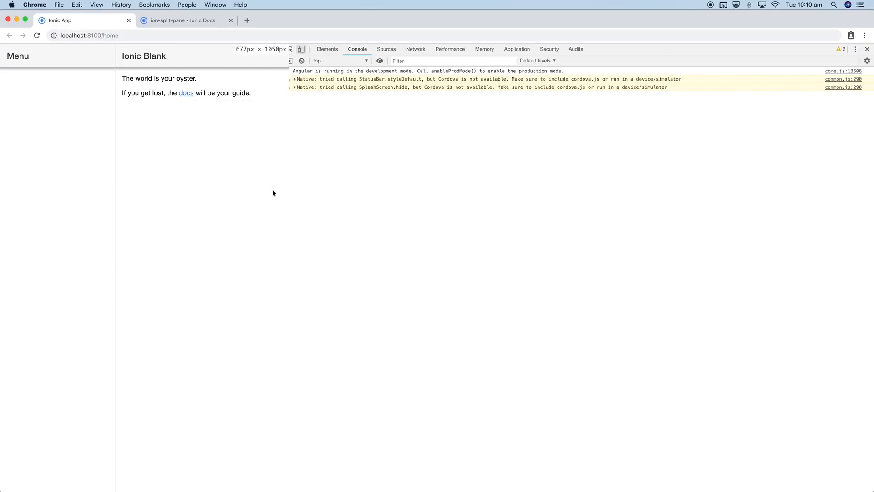
# - Narrow the app page to about 543 pixels so the Menu pane hides
pyautogui.moveTo(283, 193); pyautogui.dragTo(233, 193)
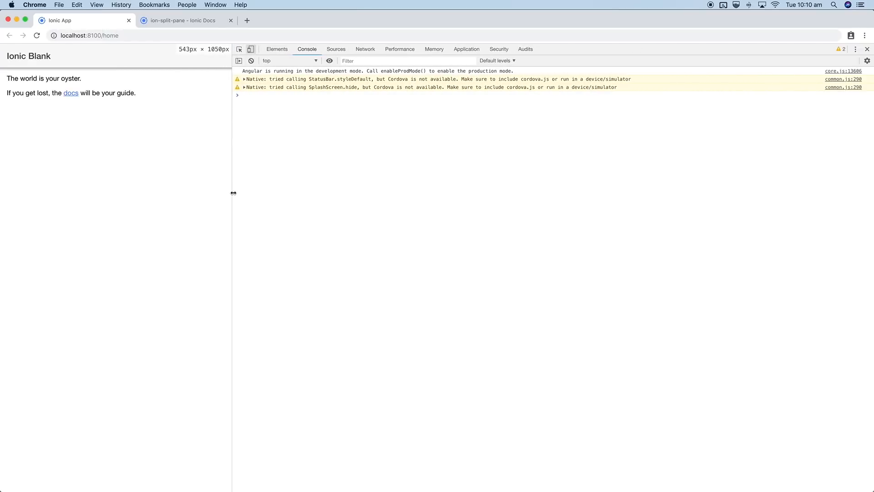
pyautogui.moveTo(240, 191)
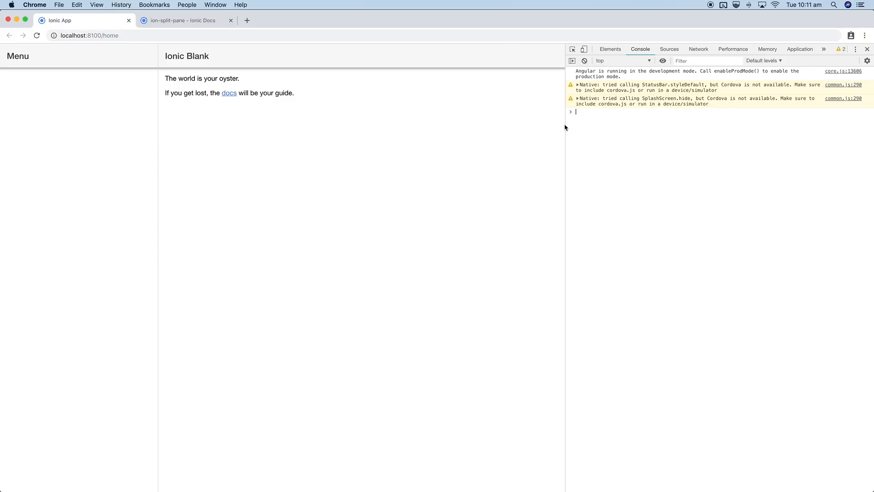
pyautogui.moveTo(65, 79)
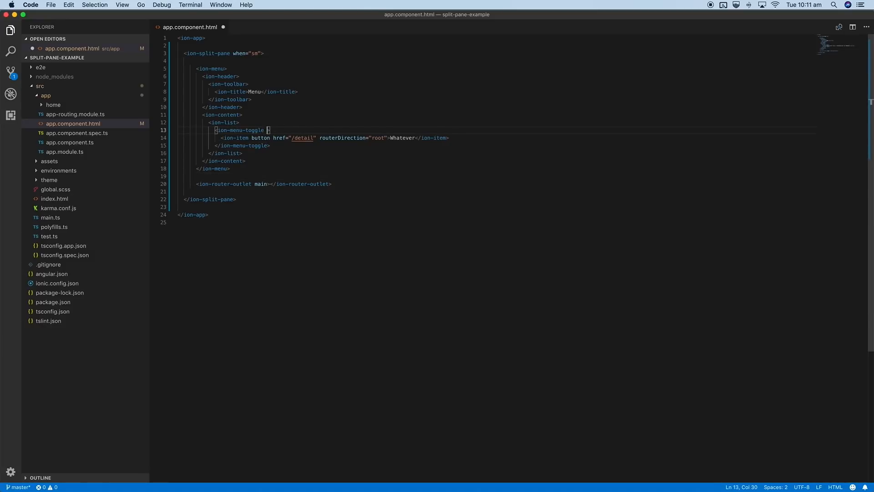
# - Add auto-hide="false" to the ion-menu-toggle around the Whatever item
pyautogui.write('autp-hide')
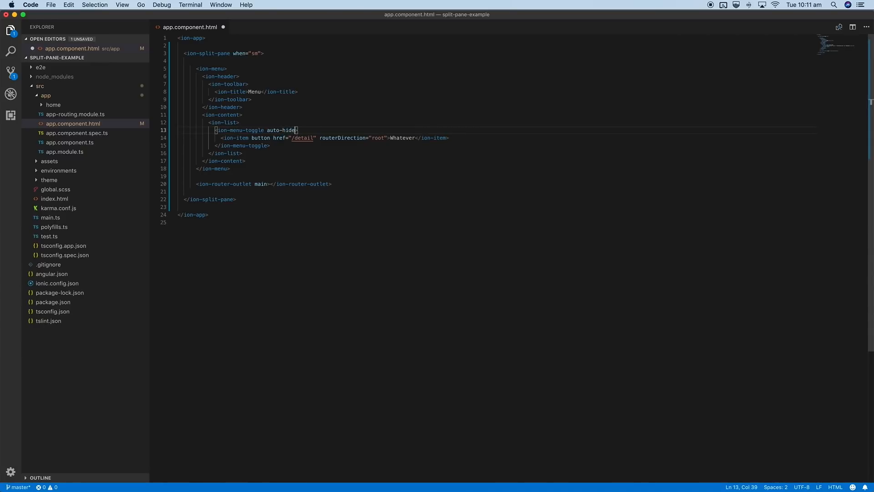
pyautogui.write('="false"')
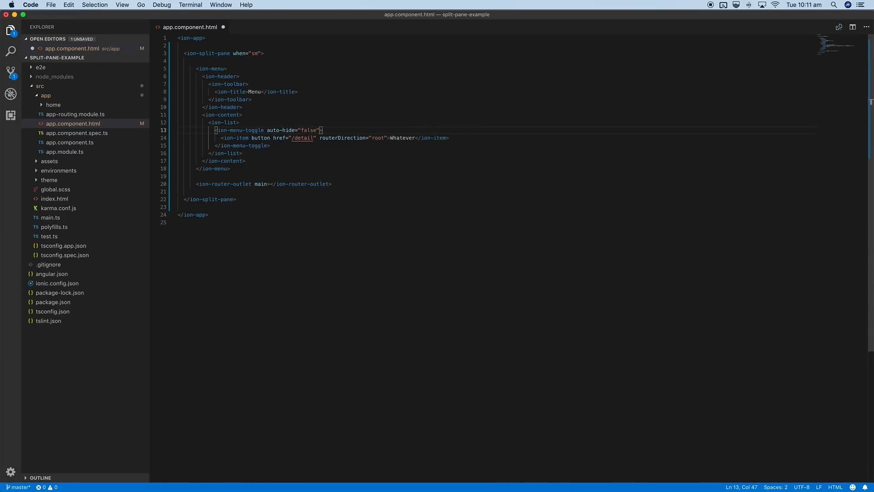
pyautogui.doubleClick(238, 52)
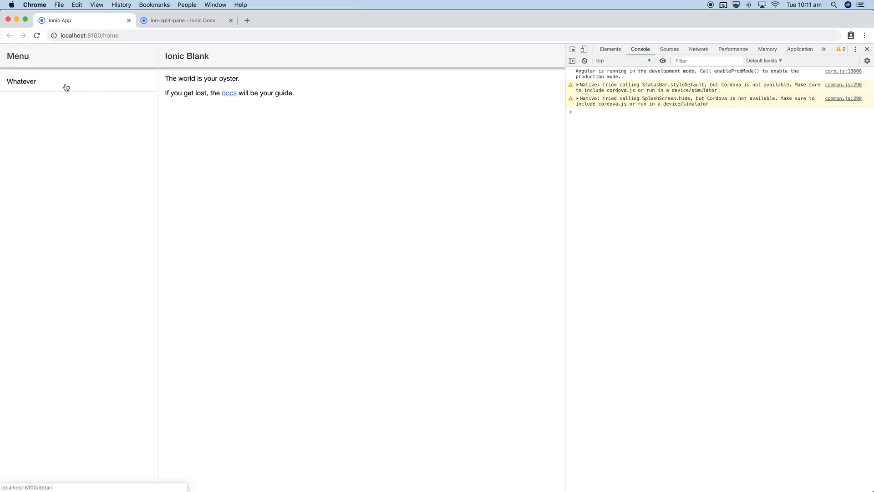
# - Open the Whatever menu item and clear the console error messages
pyautogui.click(22, 82)
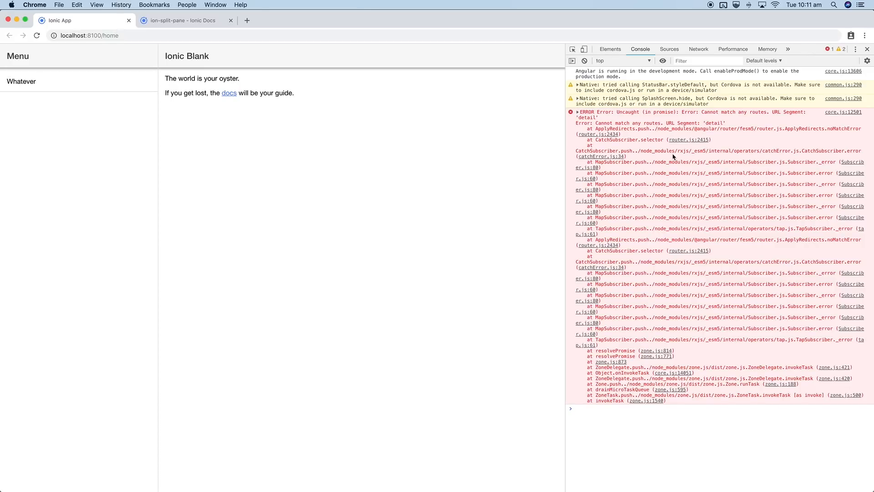
pyautogui.moveTo(69, 87)
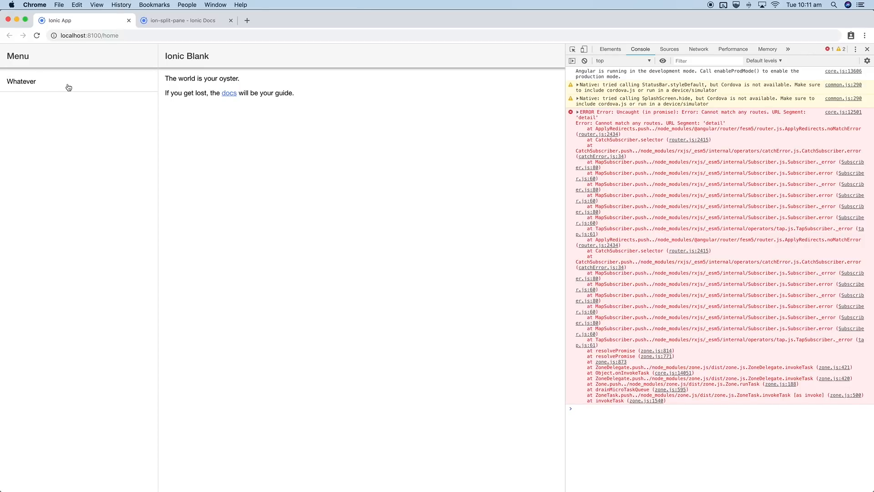
pyautogui.moveTo(64, 76)
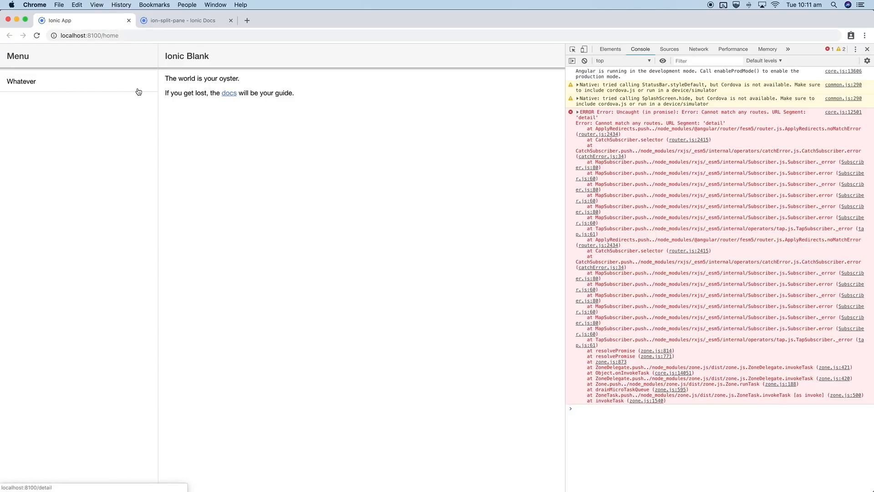
pyautogui.moveTo(492, 235)
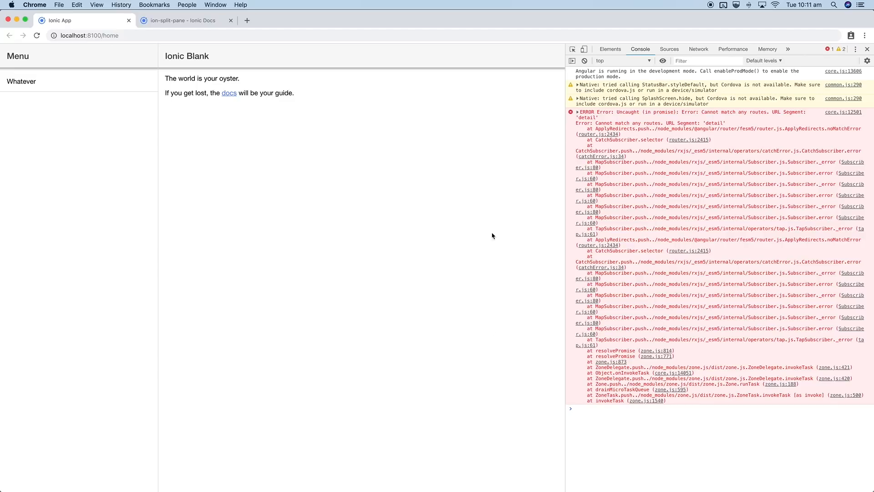
pyautogui.moveTo(396, 164)
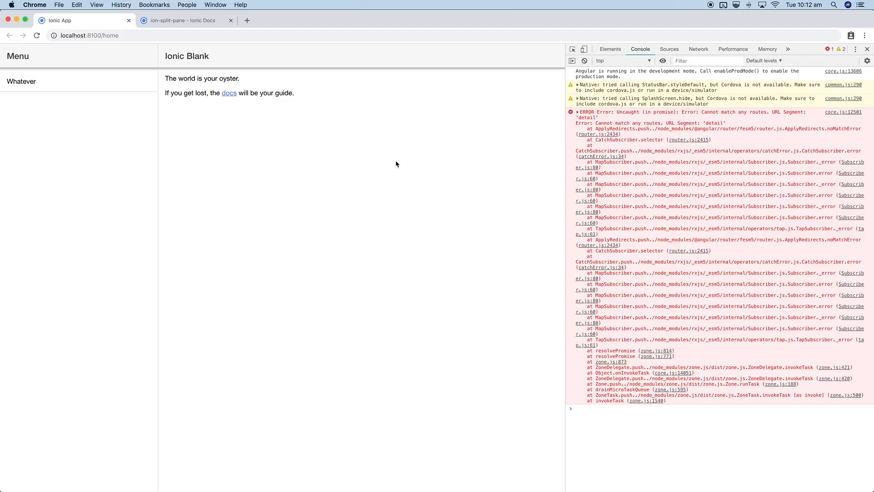
pyautogui.moveTo(584, 60)
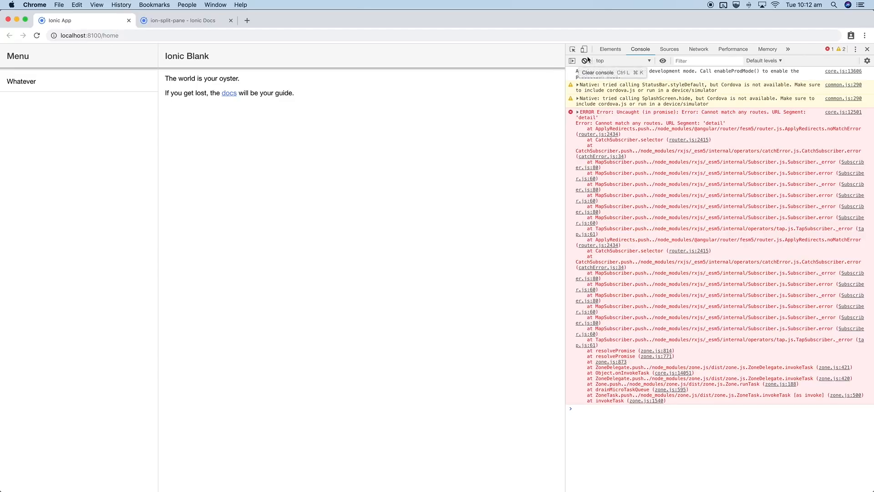
pyautogui.click(584, 50)
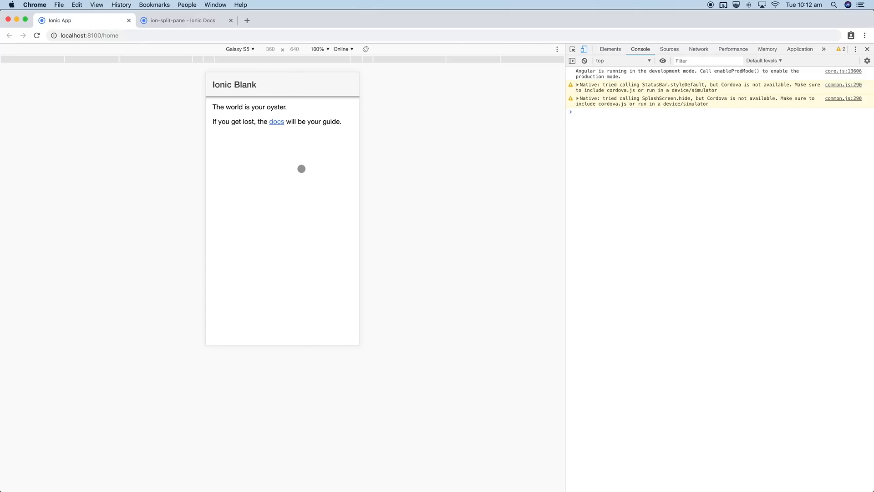
pyautogui.moveTo(221, 87)
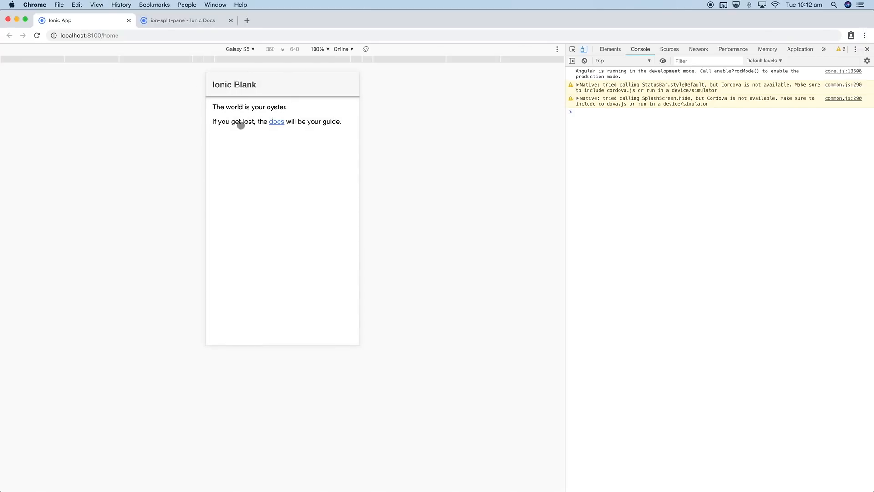
pyautogui.moveTo(208, 90)
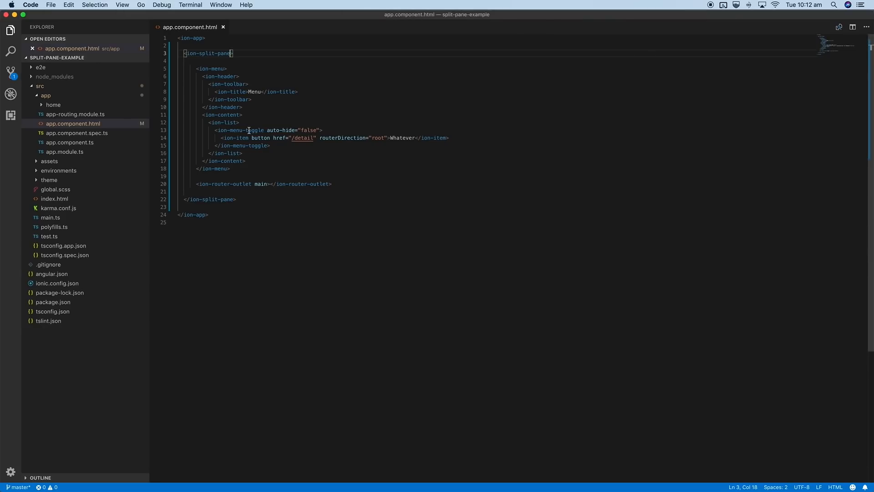
# - Open home.page.html and add an ion-buttons container inside the toolbar
pyautogui.click(53, 104)
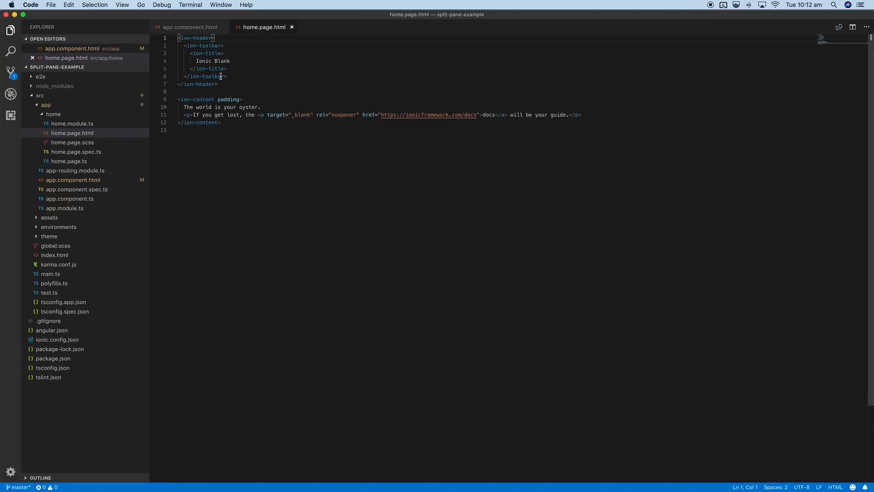
pyautogui.press('Enter')
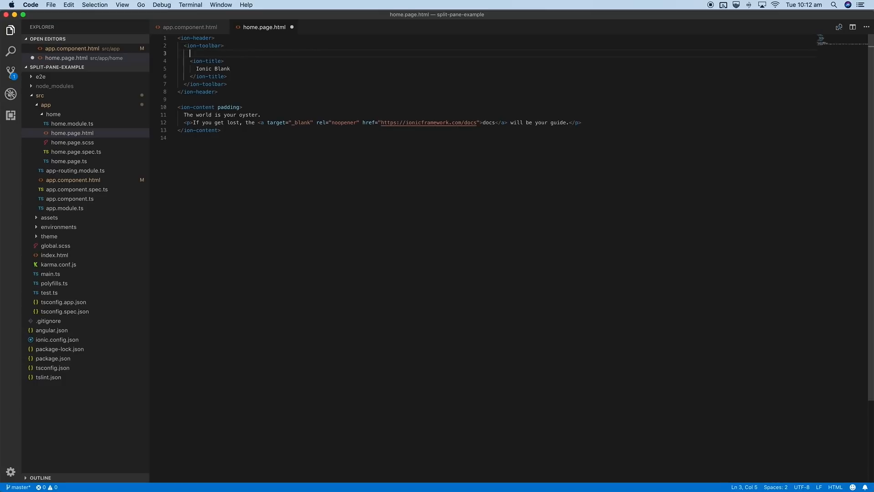
pyautogui.write('<ion-buttons>')
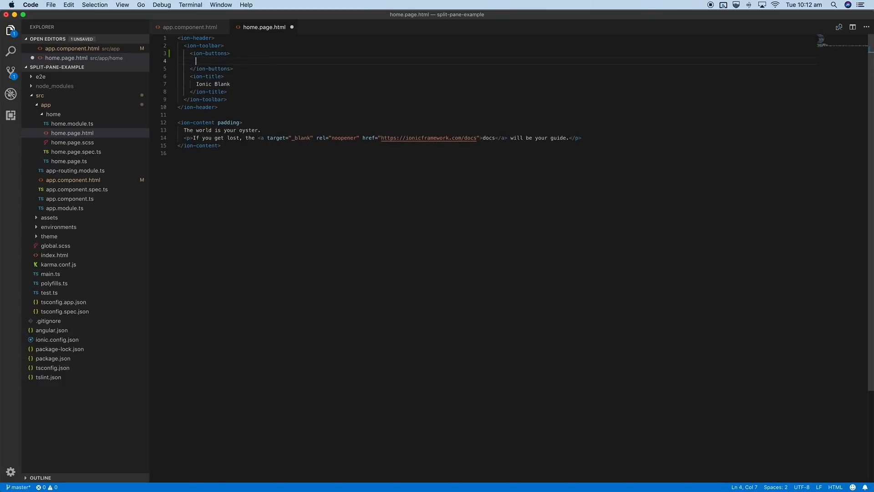
pyautogui.write('ion-')
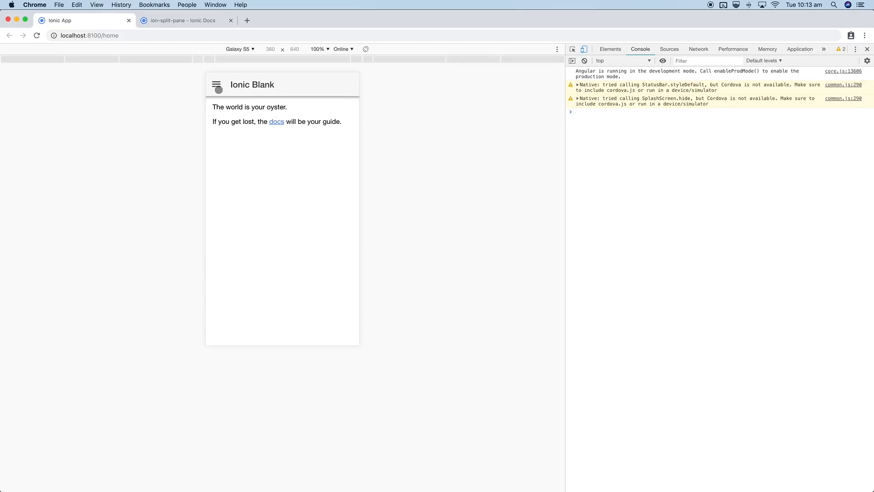
# - Open the hamburger menu, select Whatever, switch to desktop width, and clear the console
pyautogui.click(216, 84)
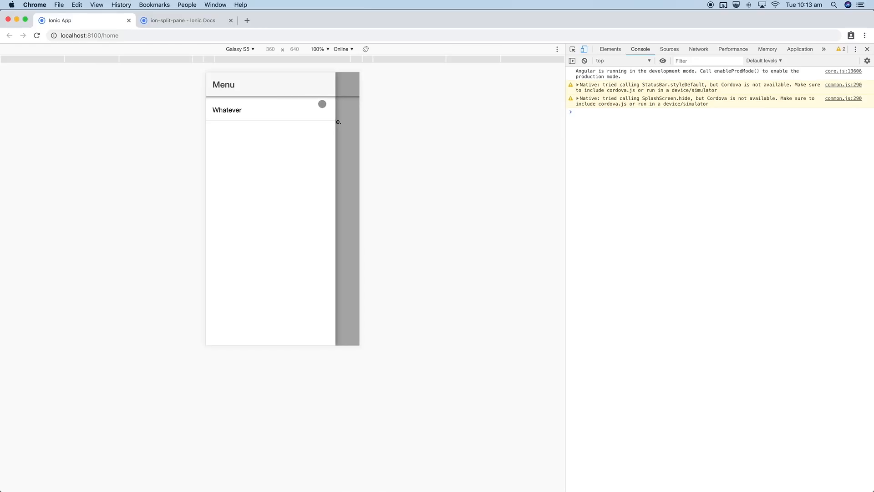
pyautogui.click(226, 110)
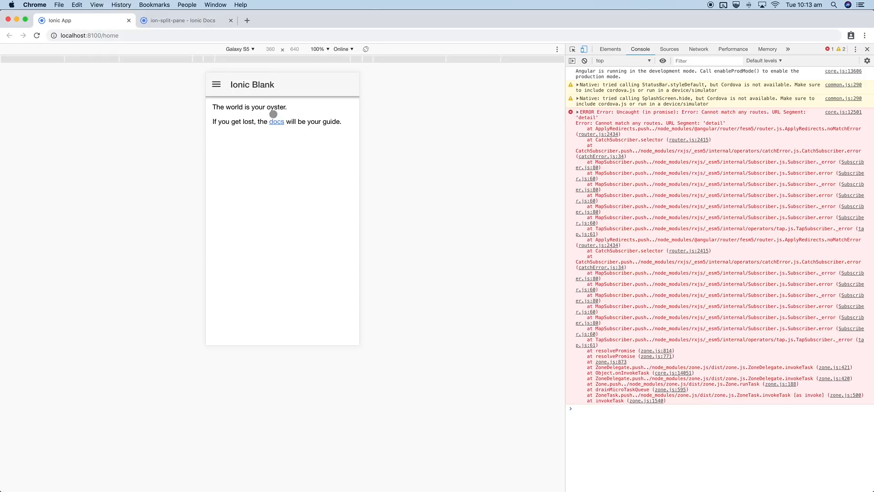
pyautogui.moveTo(303, 138)
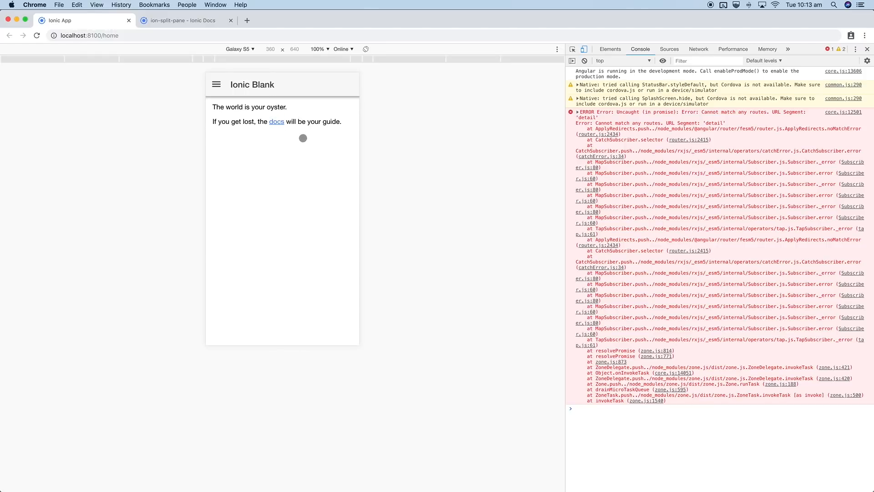
pyautogui.click(585, 50)
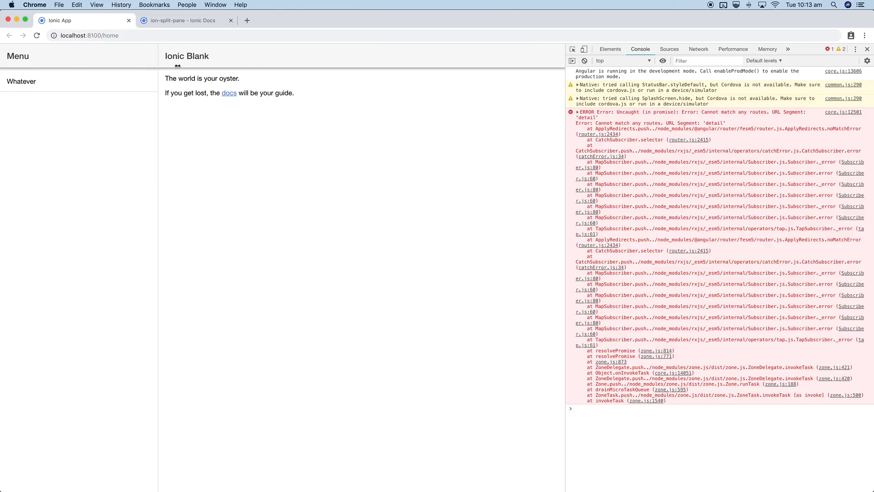
pyautogui.click(584, 60)
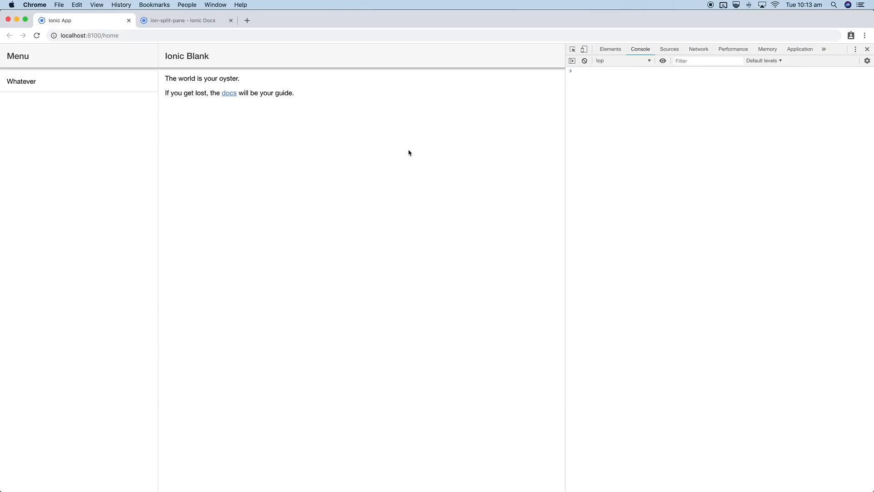